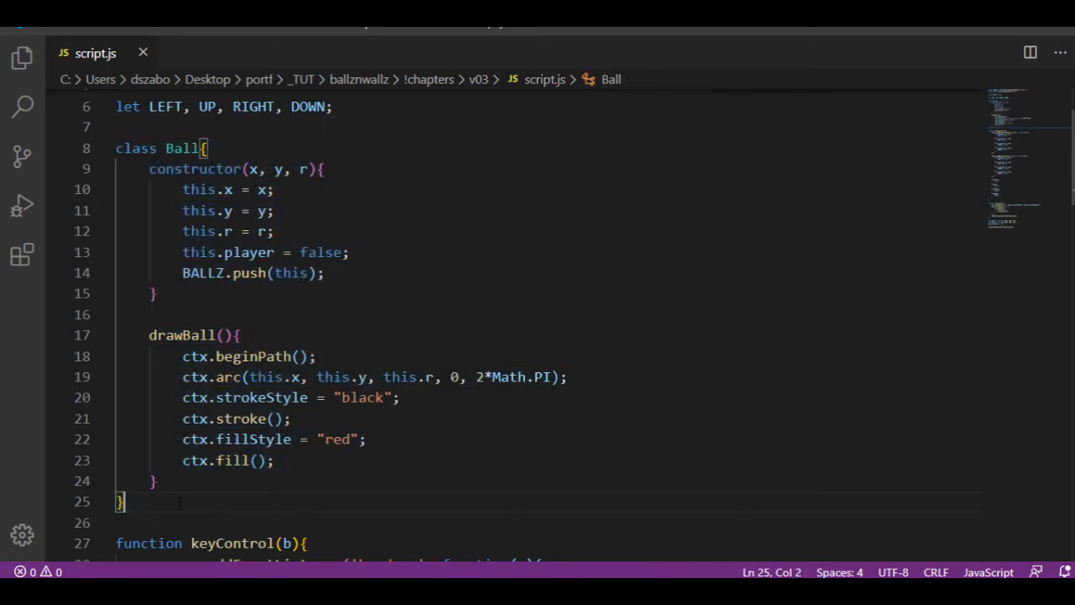
Declare let x2 = 200; and let y2 = 300; below the existing y variable
scroll(down, 3)
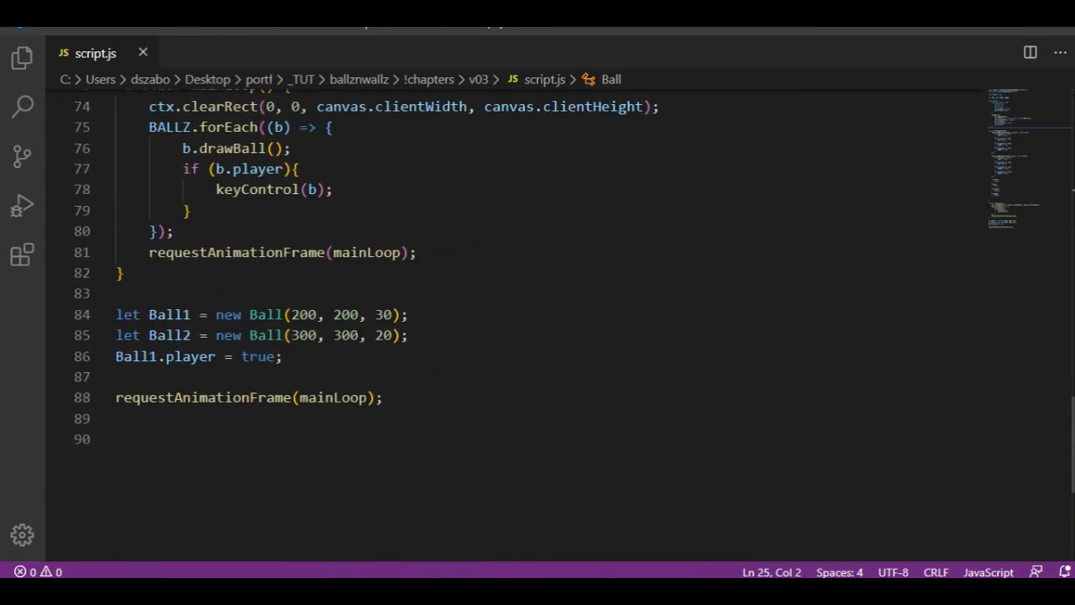
drag(114, 314, 410, 336)
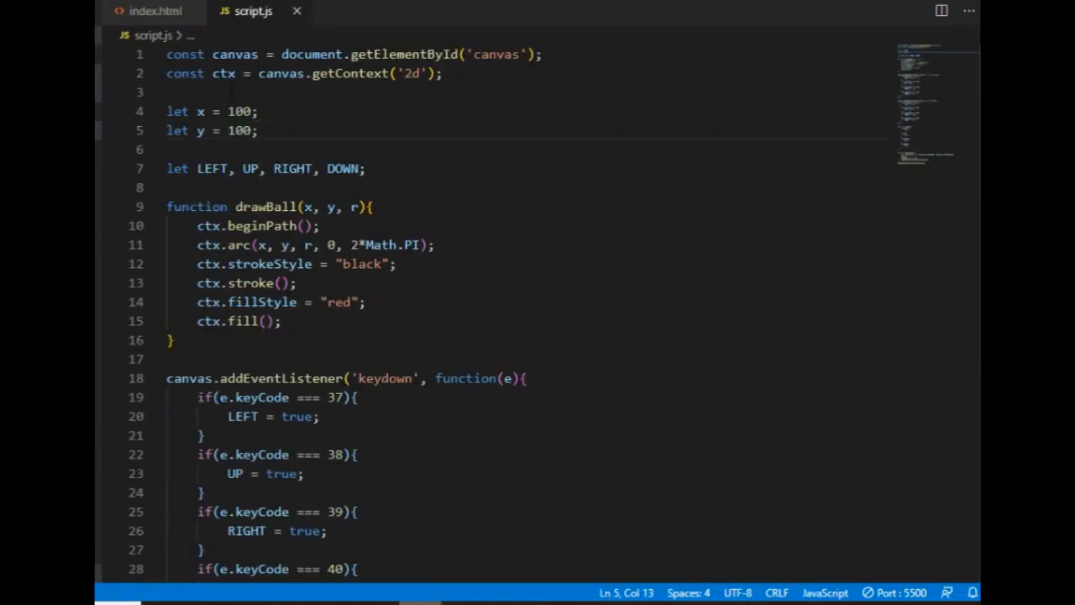
text(let)
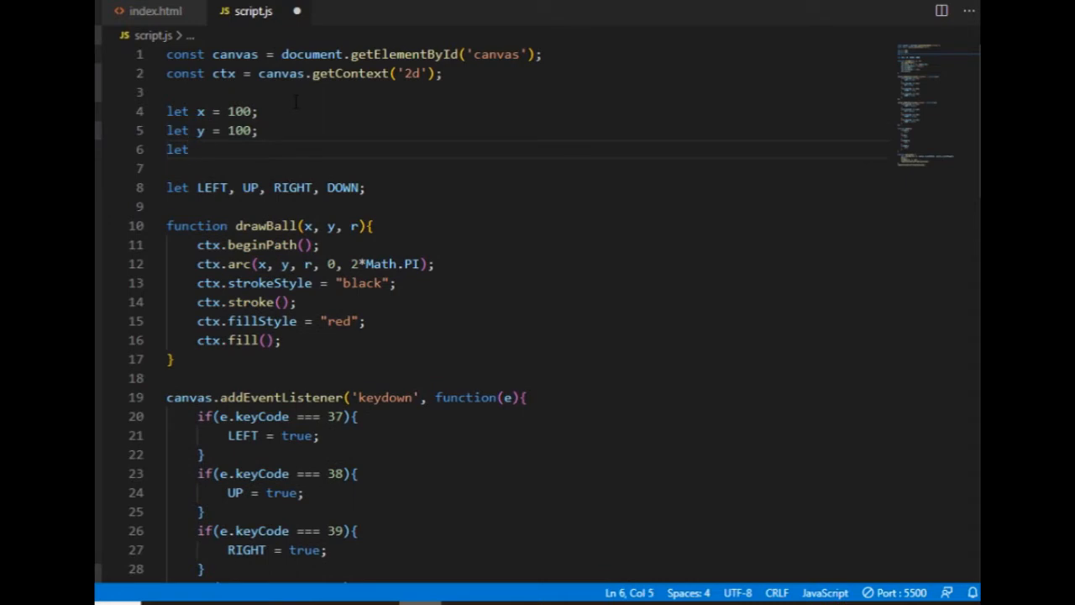
text(x2 = 200)
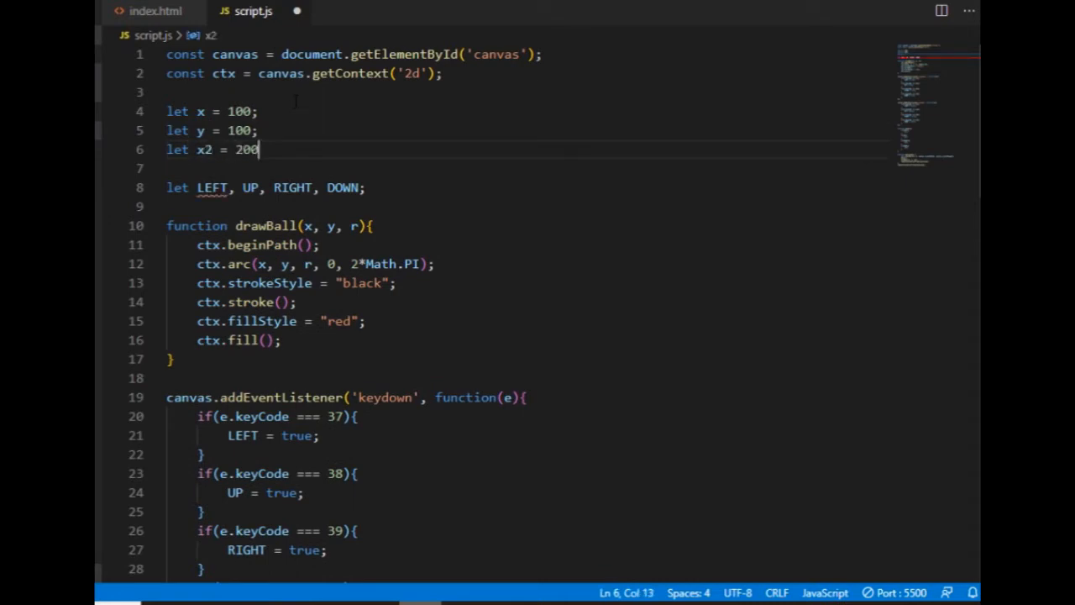
text(;)
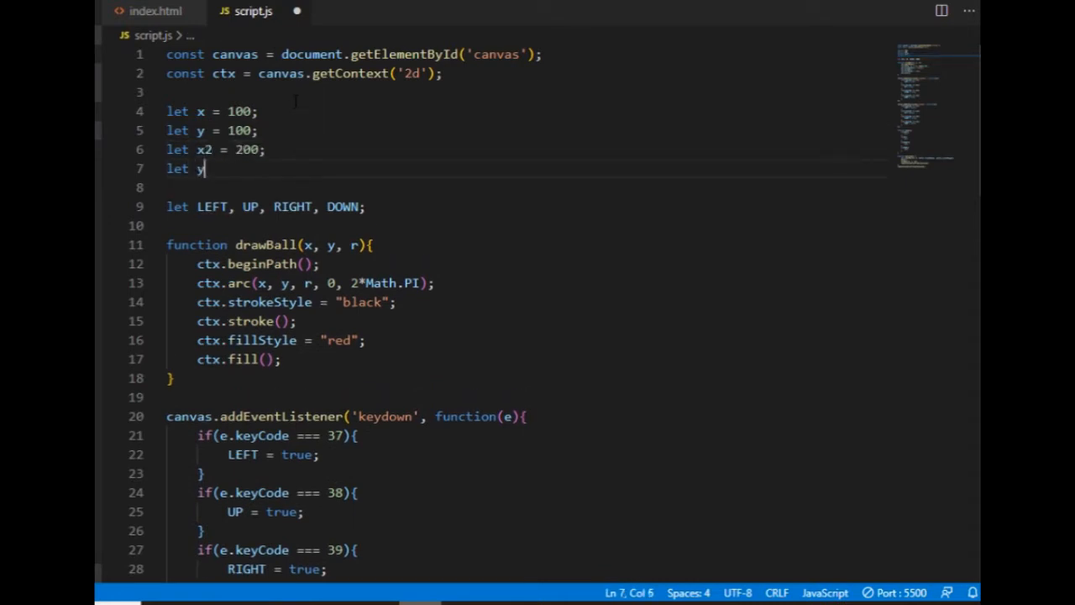
text(2 = 300)
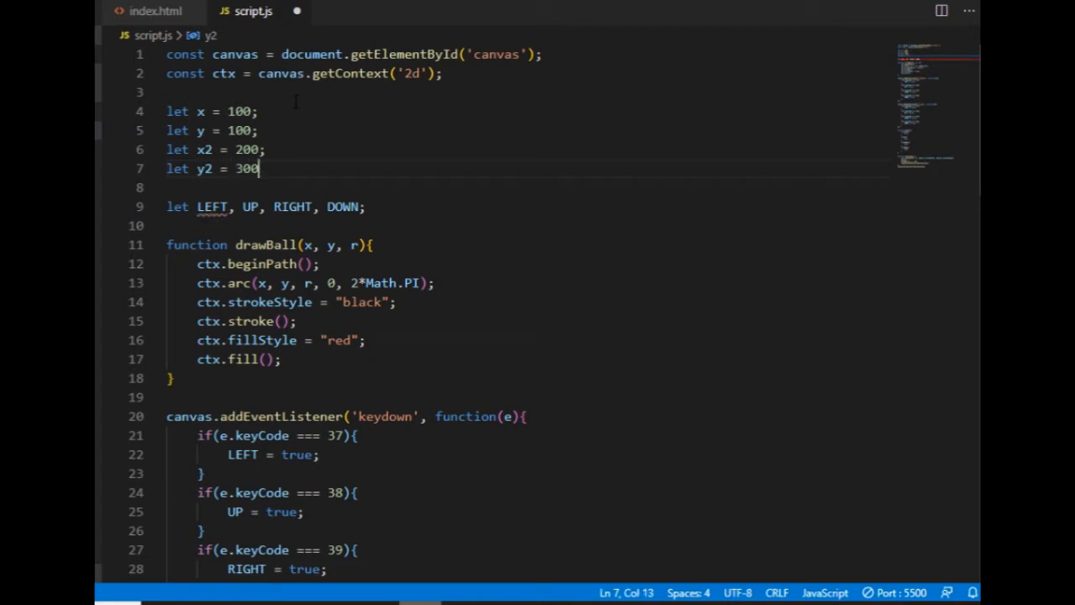
Add a drawBall(x2, y2, 30) call inside mainLoop for the second ball
scroll(down, 3)
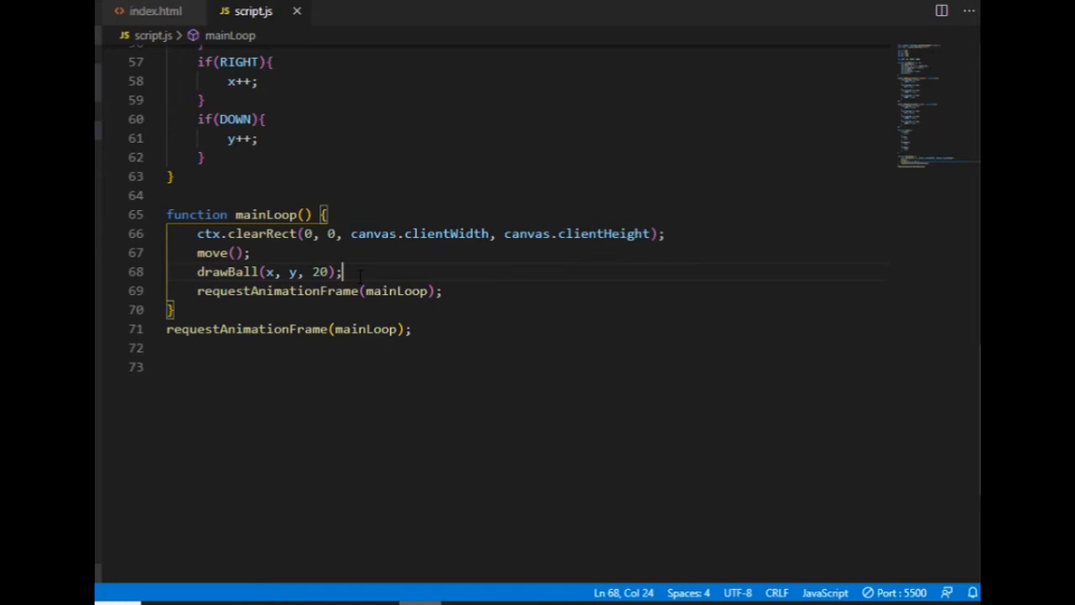
text(drawBall(xw,)
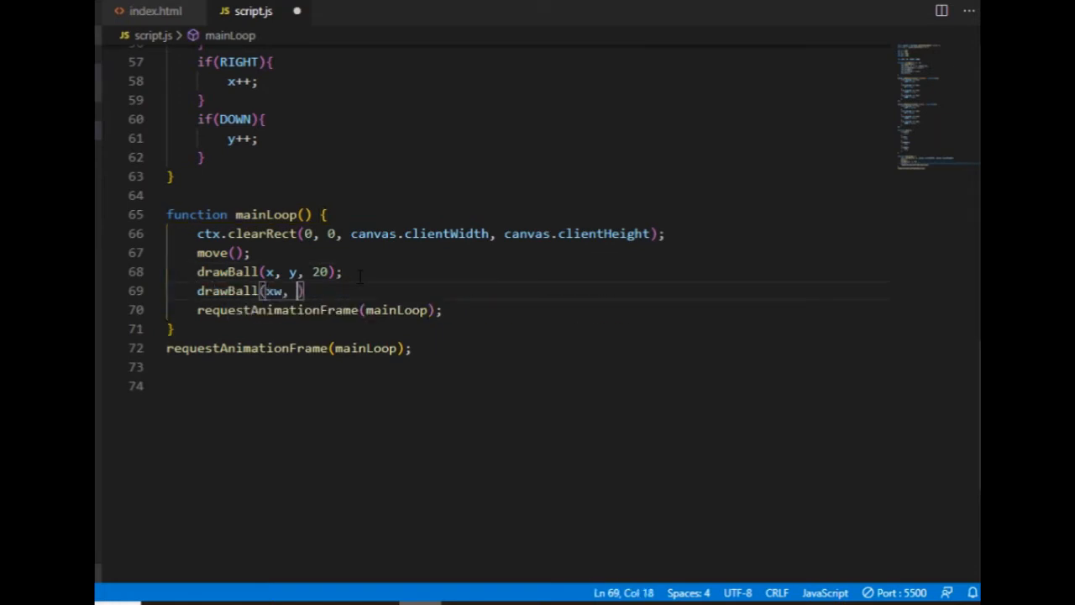
text(x2, y2, 30)
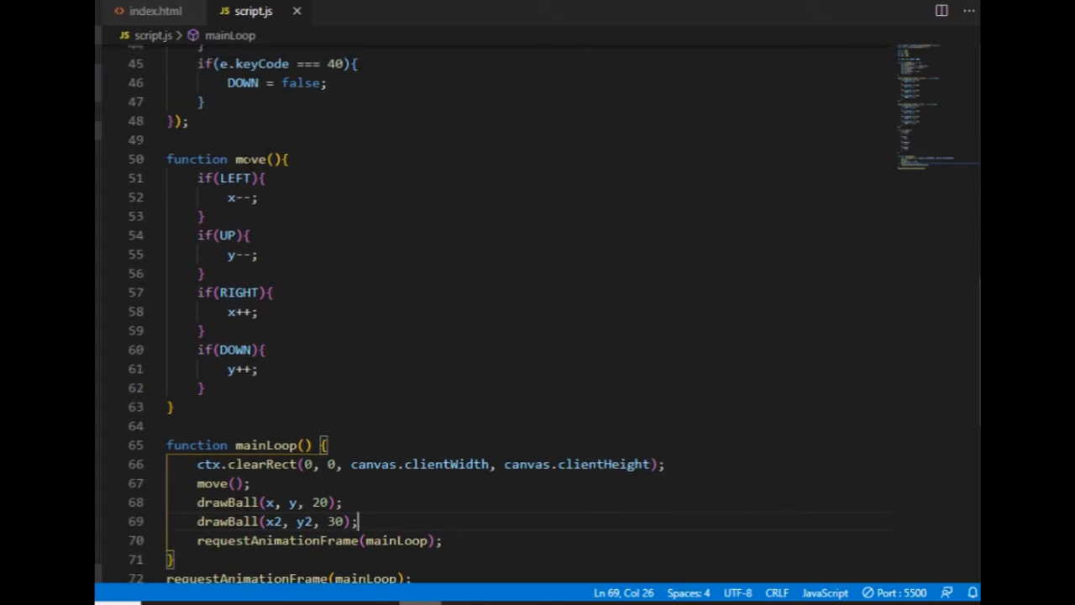
double_click(250, 158)
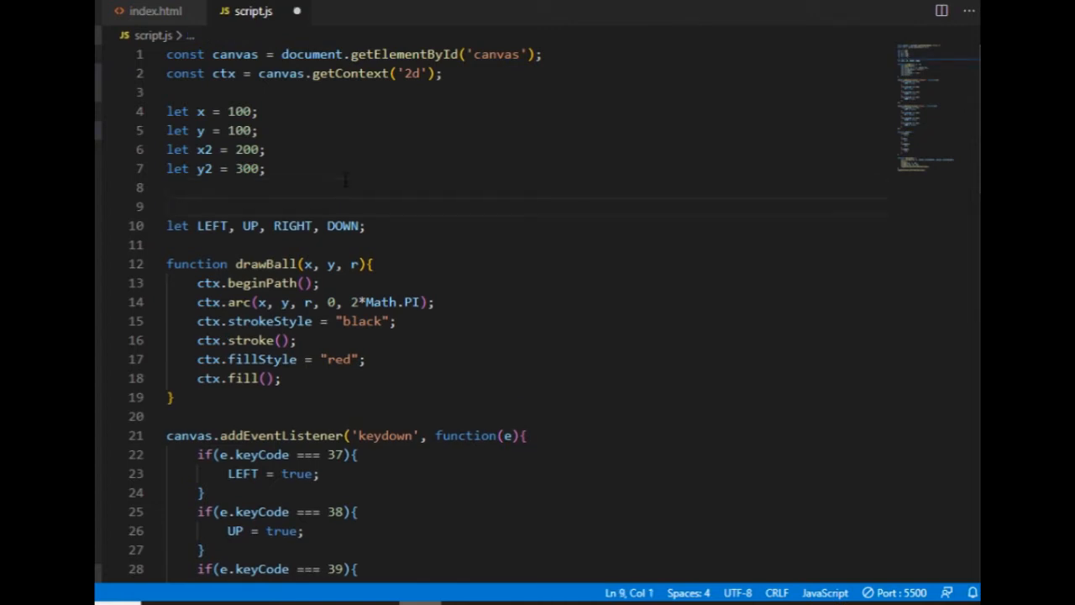
Open a blank line below the direction variables and begin a class declaration with 'cl'
key(Backspace)
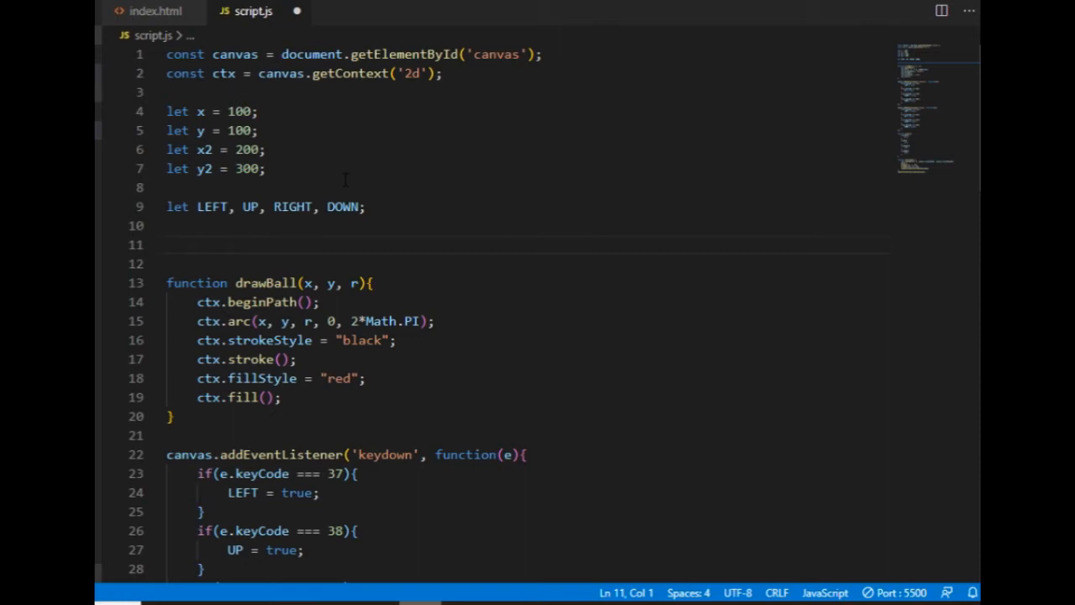
text(class)
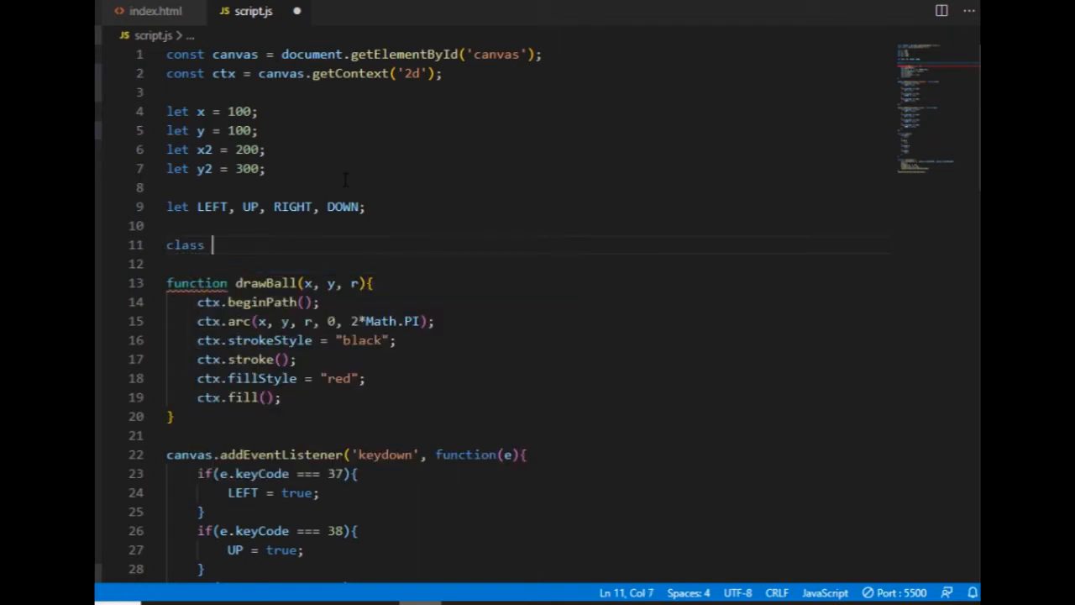
Declare class Ball with a constructor(x, y, r) and an empty body
text(Ball{)
click(528, 264)
text(cons)
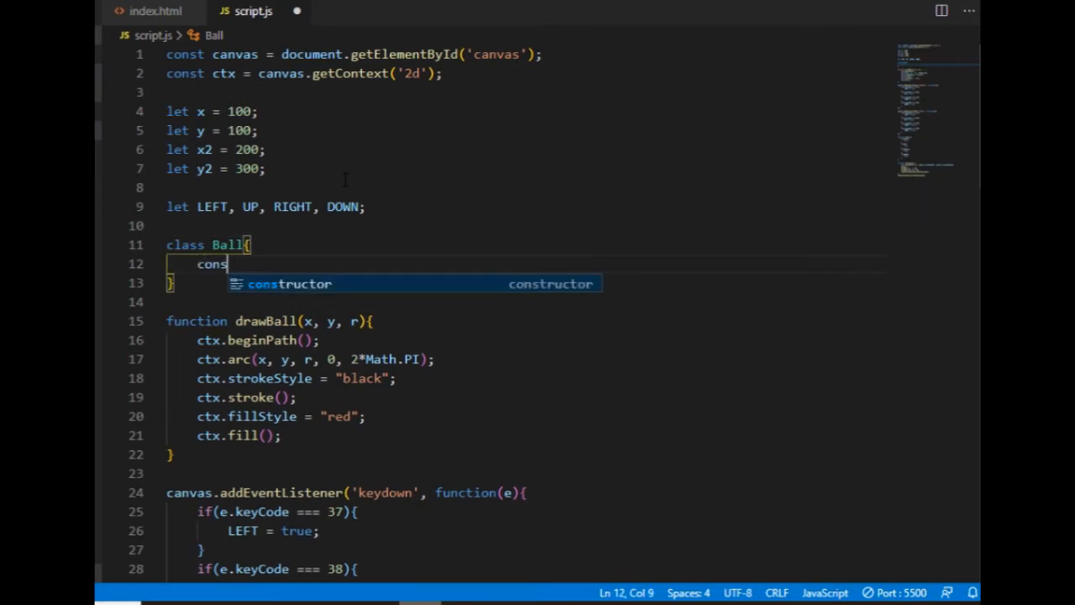
text(tructor(x, y, r)
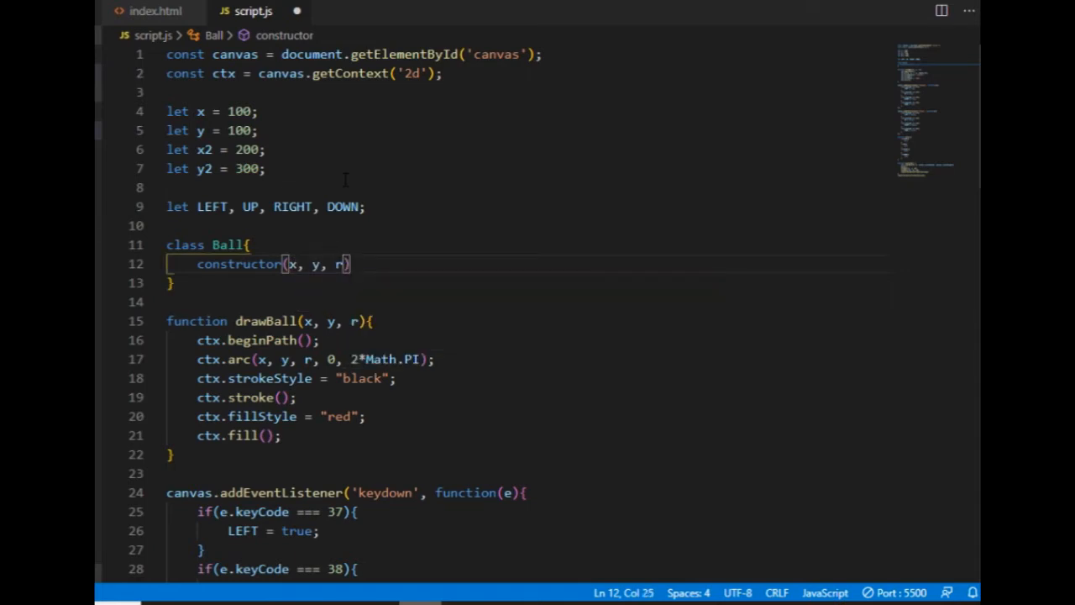
text({})
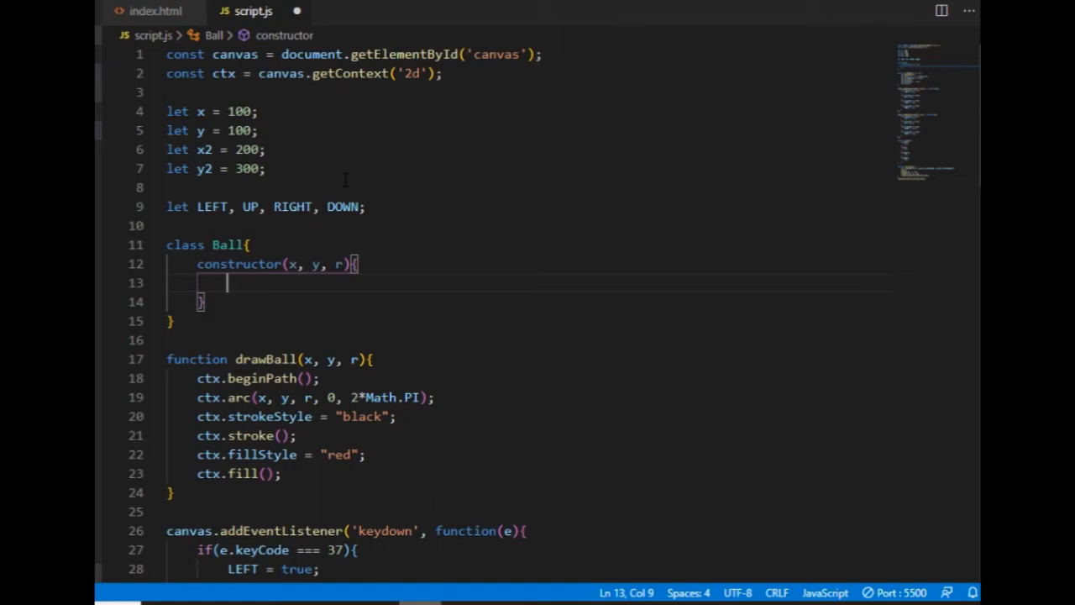
Store the constructor arguments as this.x, this.y and this.r
text(this)
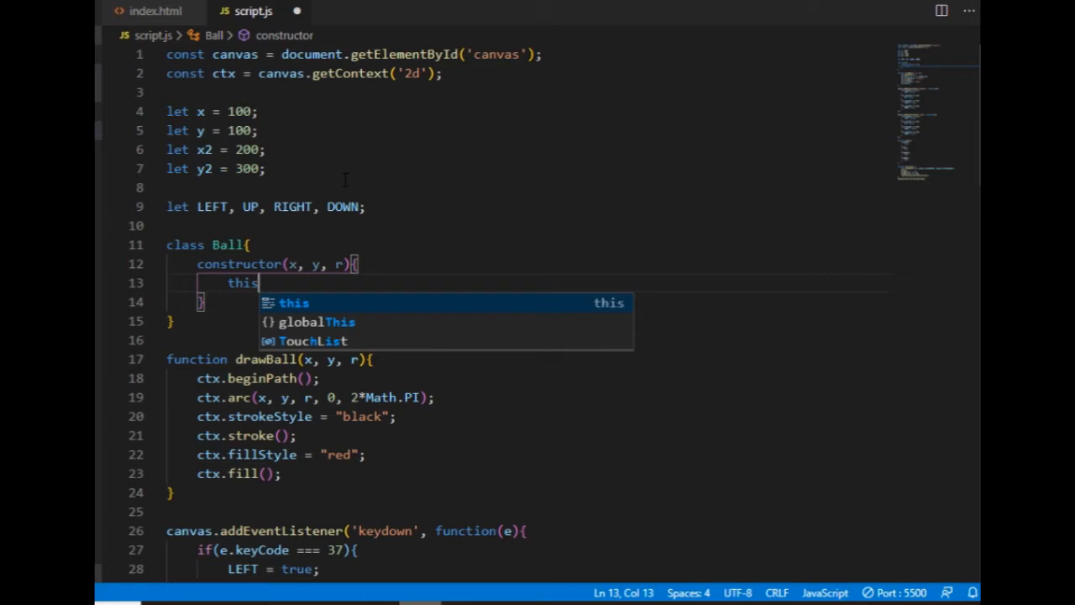
text(.x =)
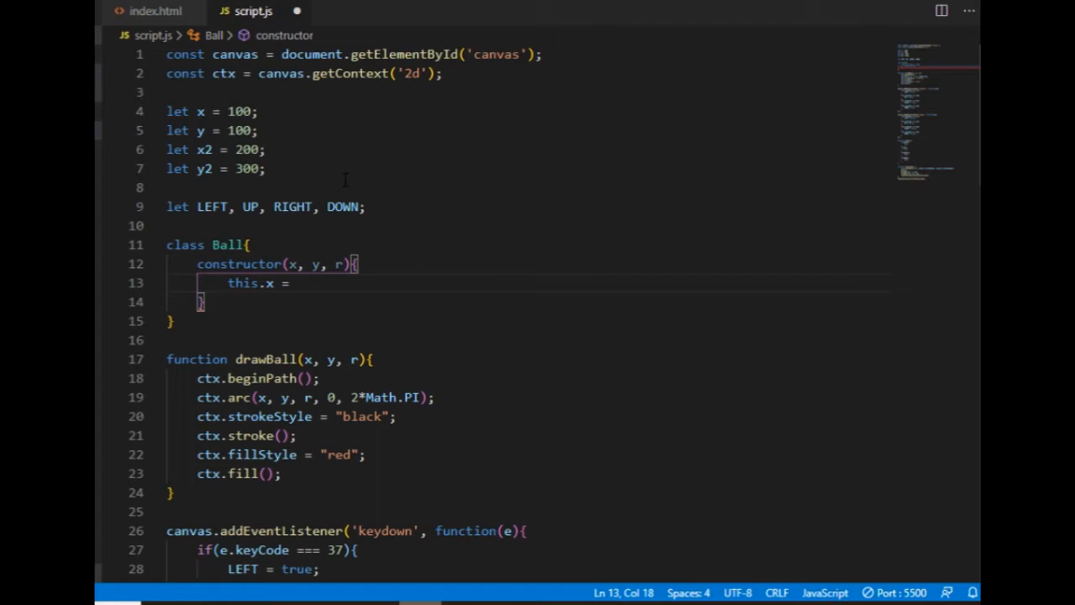
text(x;)
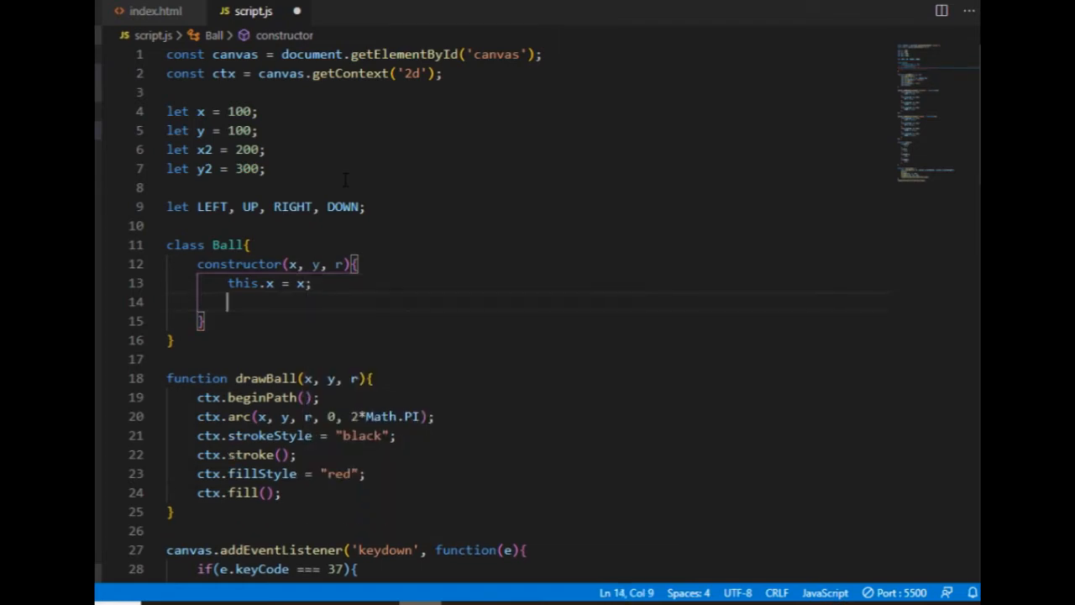
text(this.y = y;)
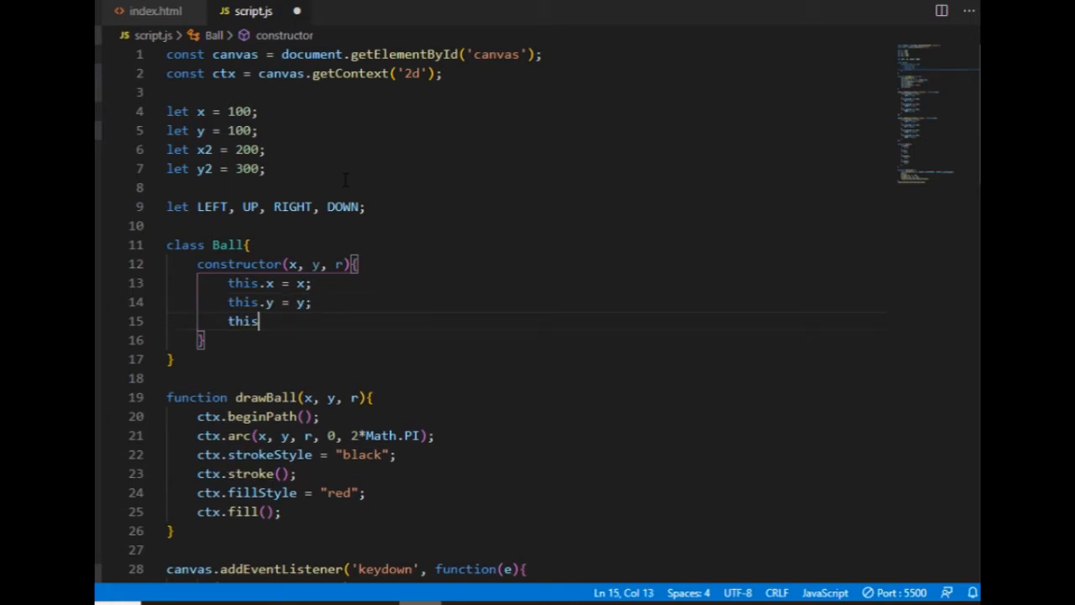
text(.r)
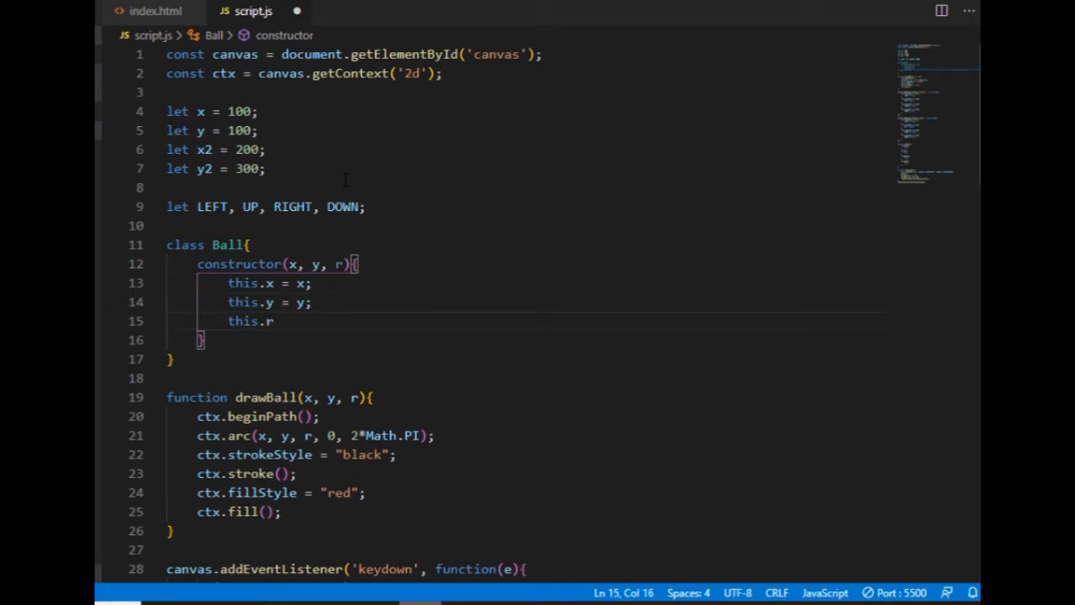
text(= r;)
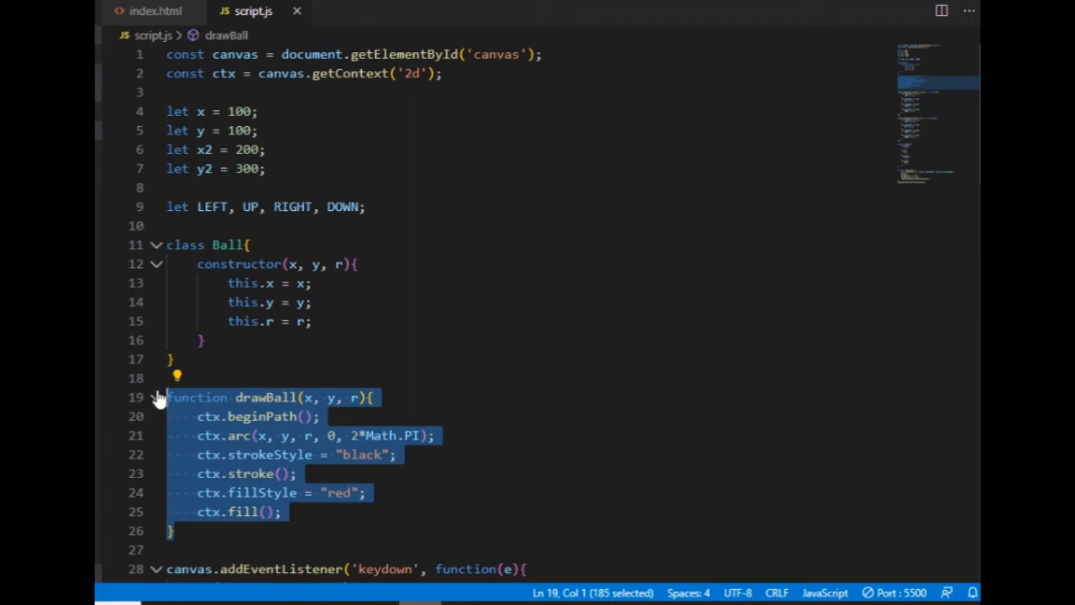
Move drawBall into the Ball class as a method using this.x, this.y and this.r
key(Delete)
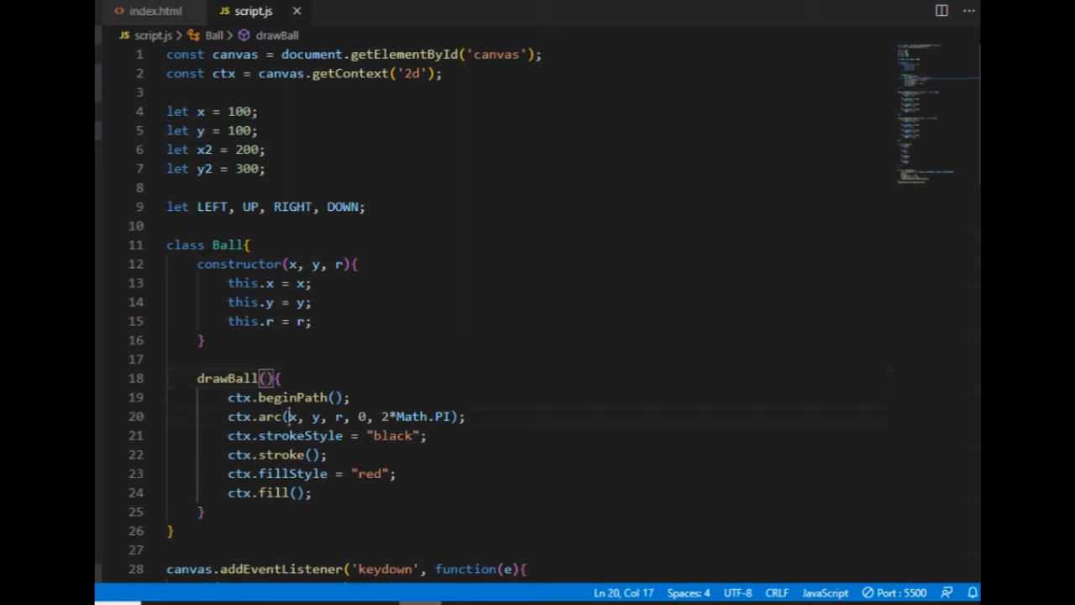
text(this.)
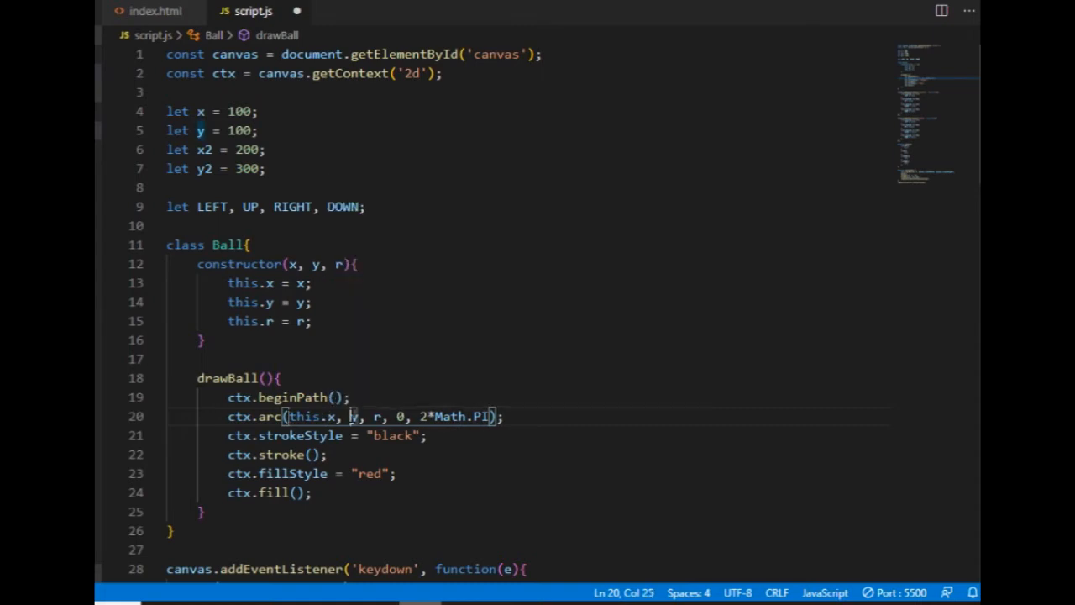
text(this.)
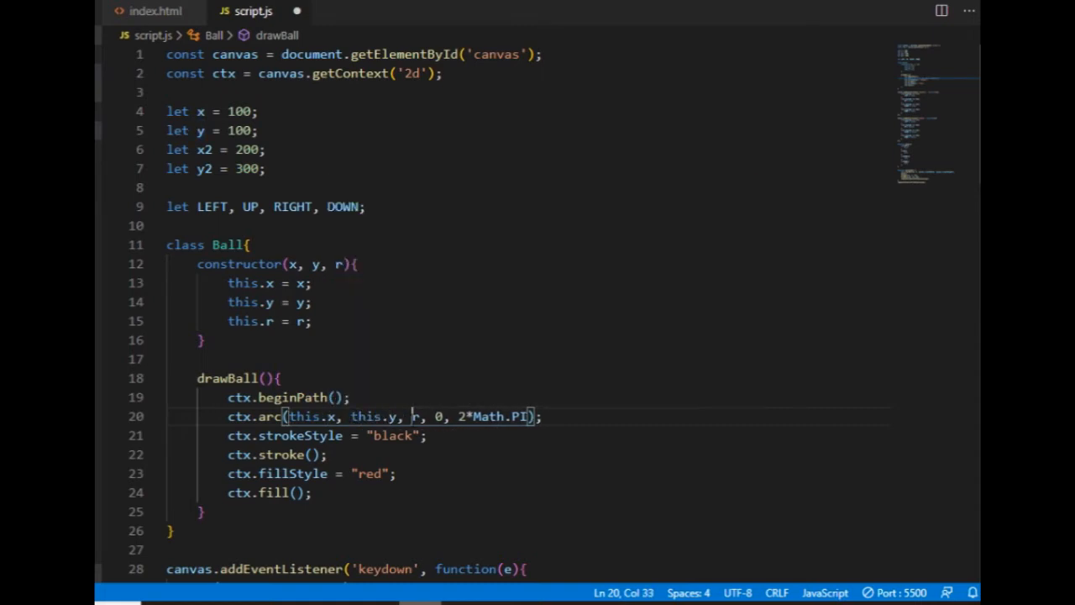
text(this.)
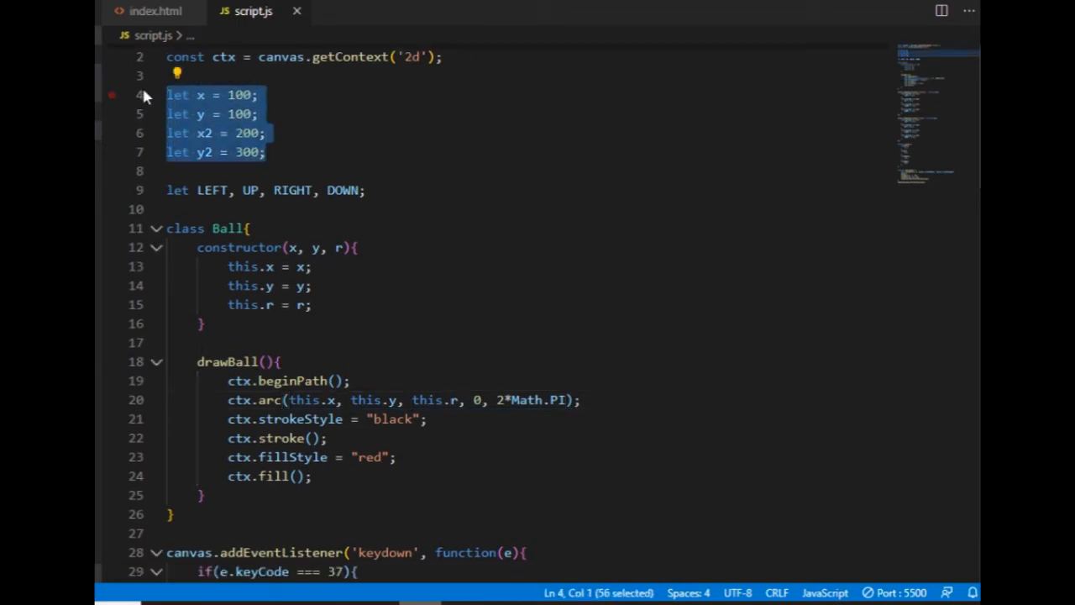
Replace the global x, y, x2, y2 variables with let Ball1 = new Ball(200, 200, 30);
key(Delete)
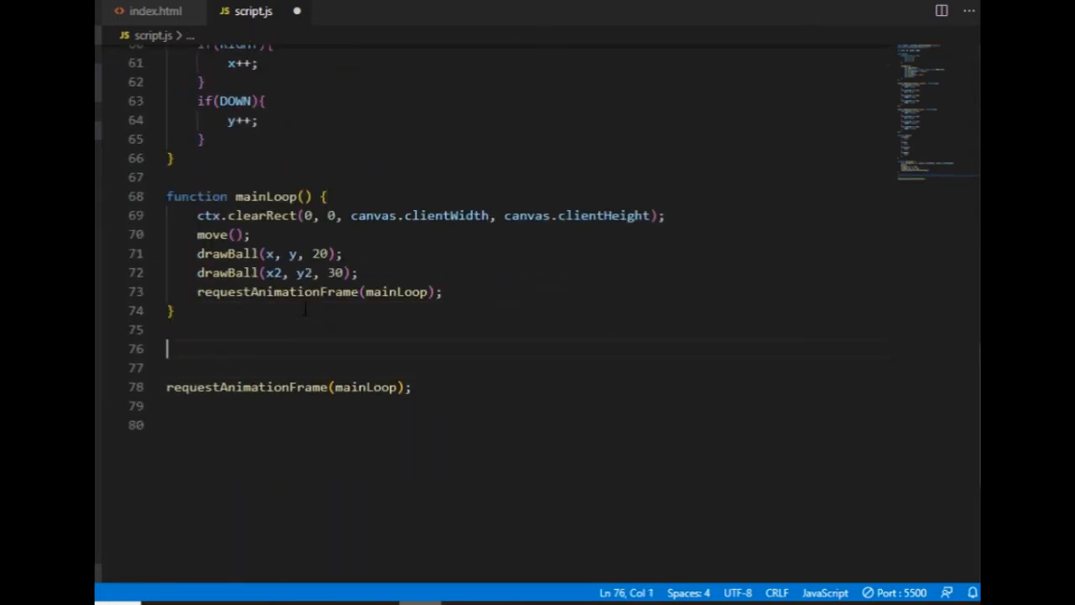
text(let)
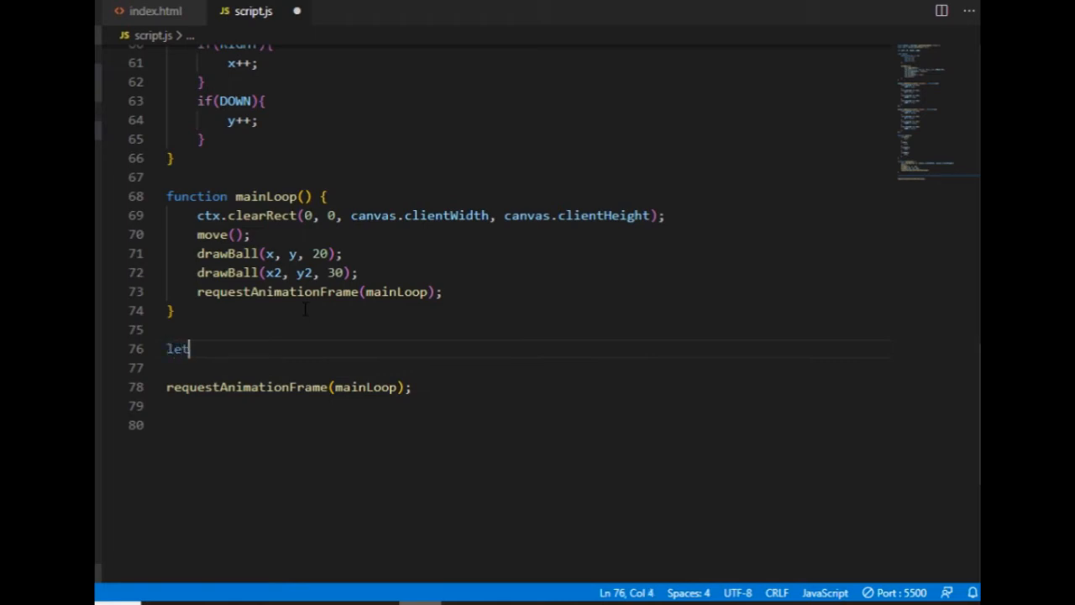
text(Ba)
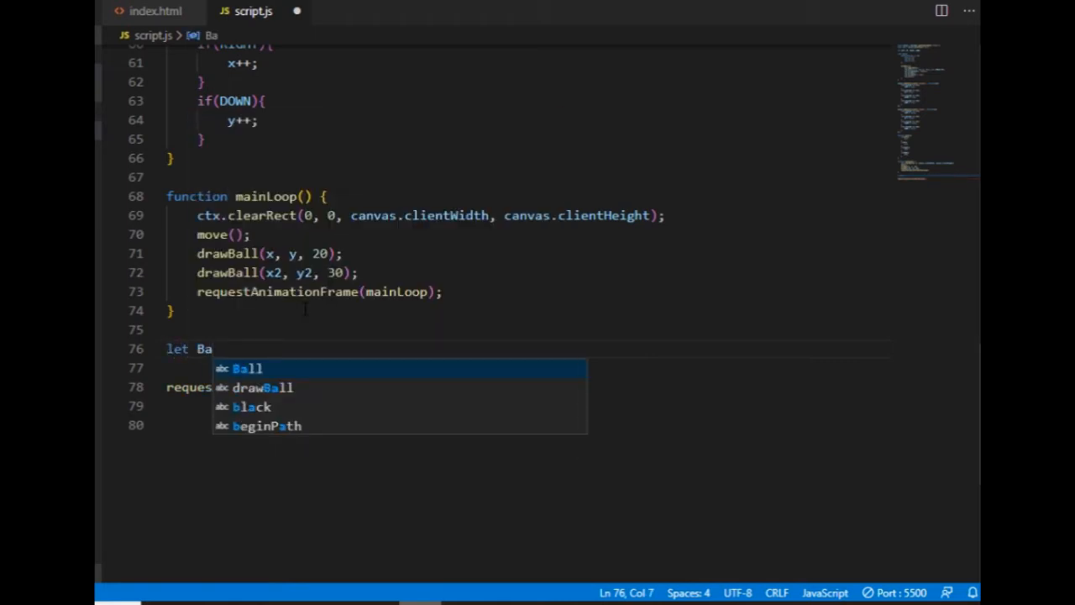
text(ll1)
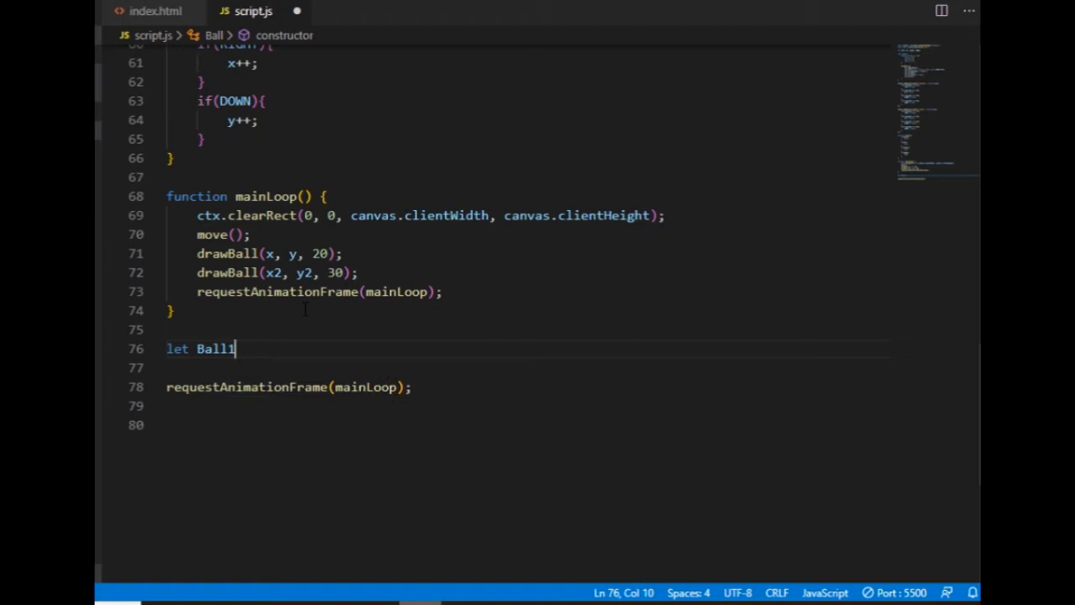
text(= new)
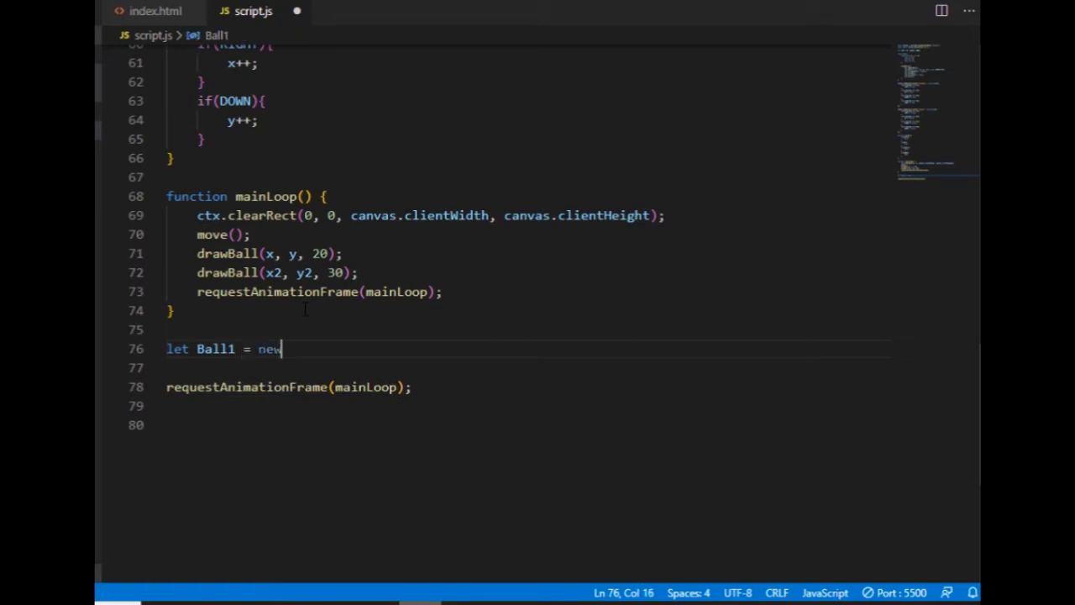
text(Ball)
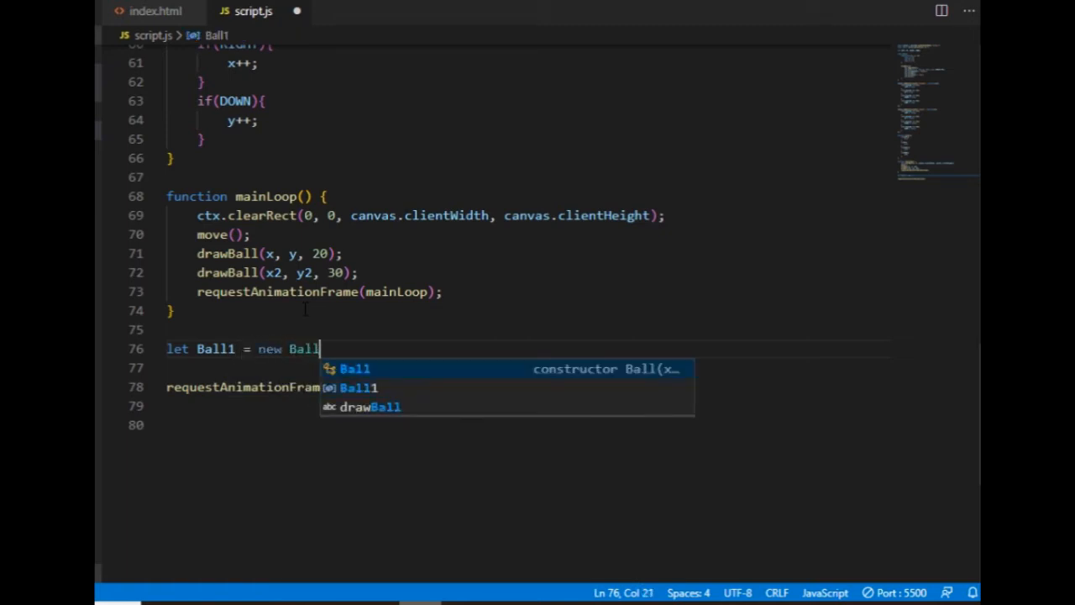
text((200)
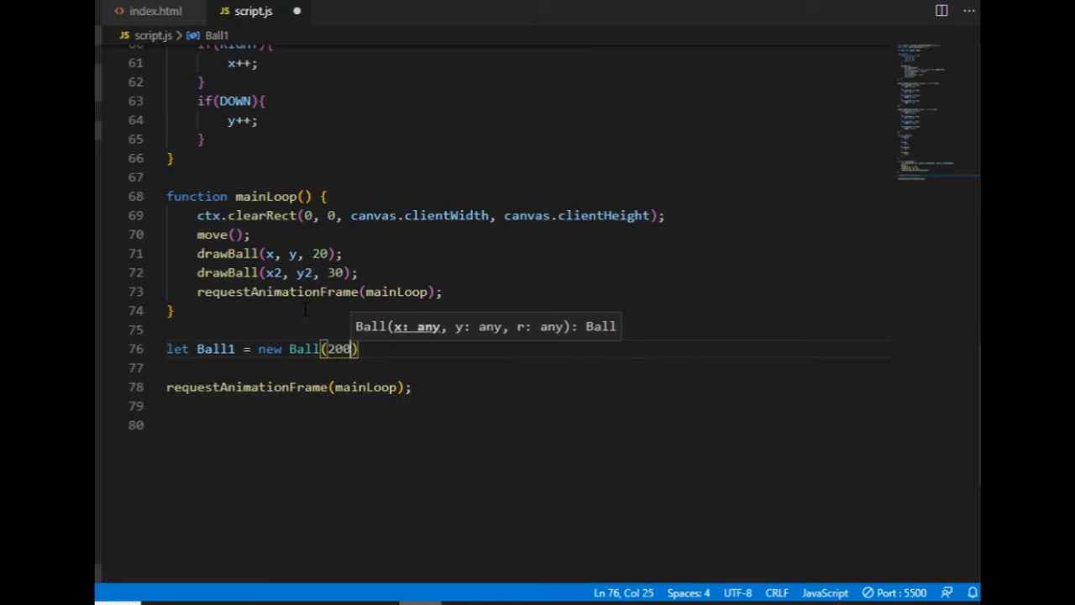
text(, 200, 30)
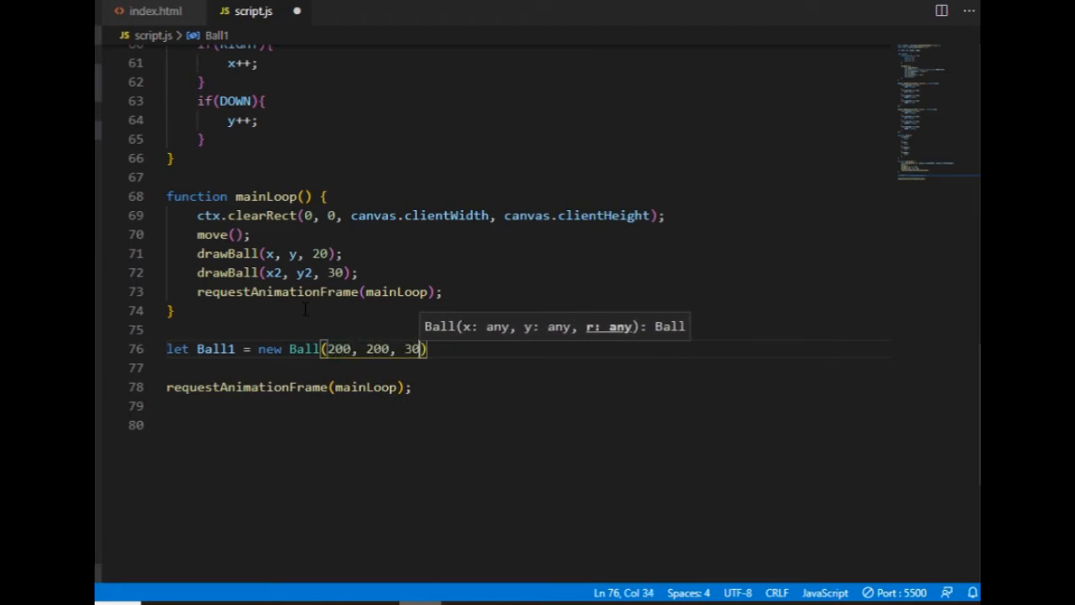
text(;)
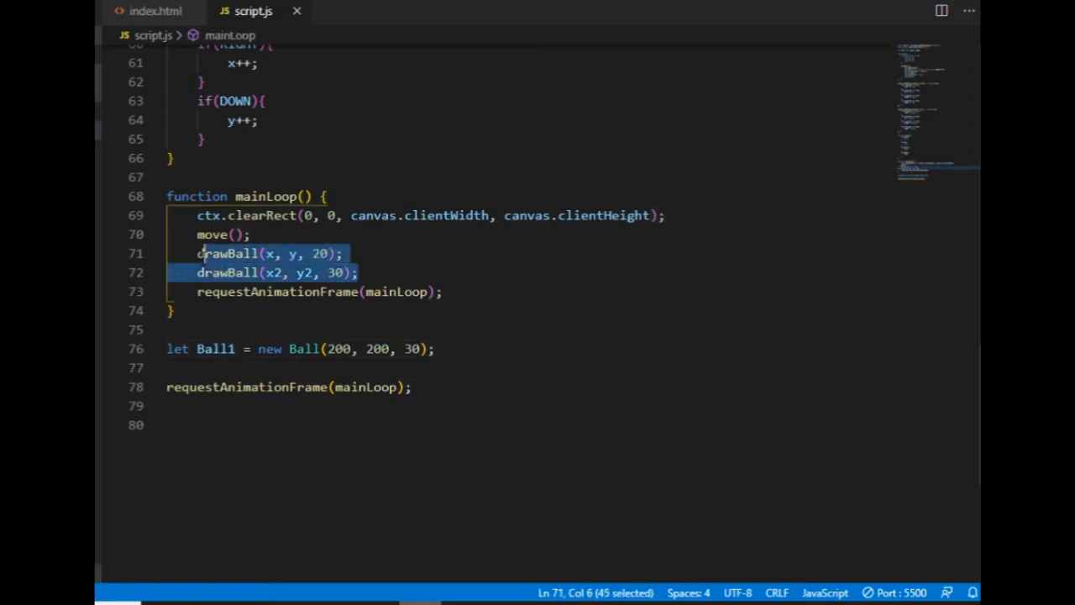
Call Ball1.drawBall() in mainLoop and make move() update Ball1.x and Ball1.y
text(Ball)
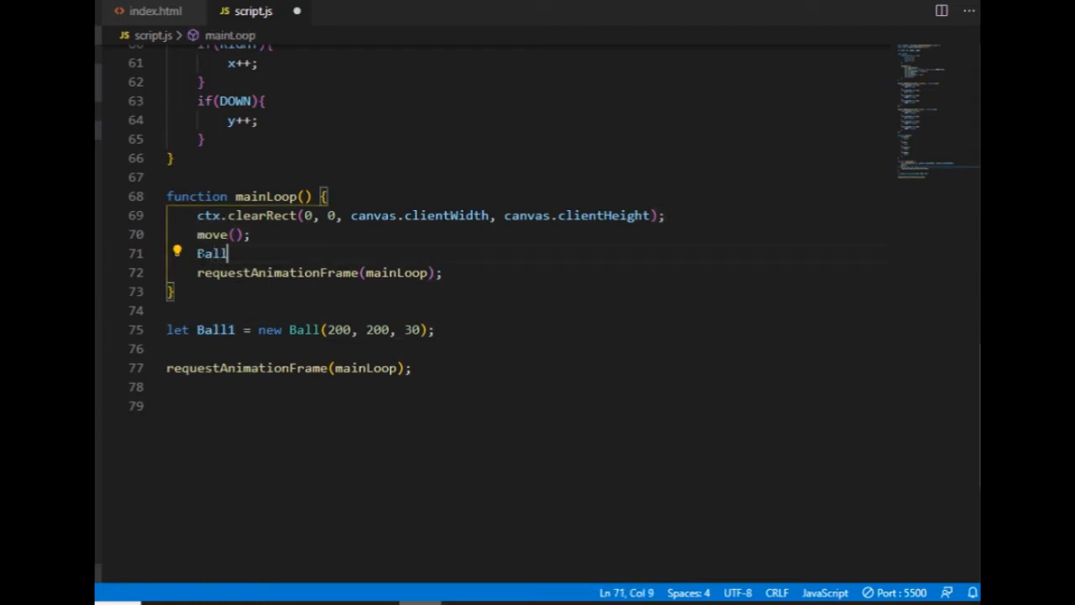
text(1.drawBall()
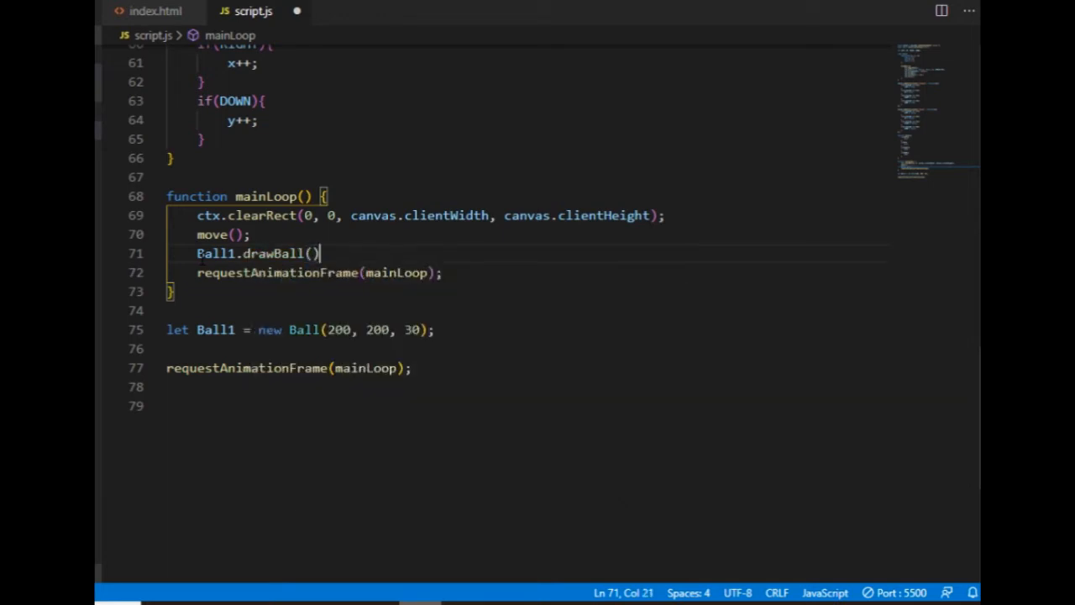
text(;)
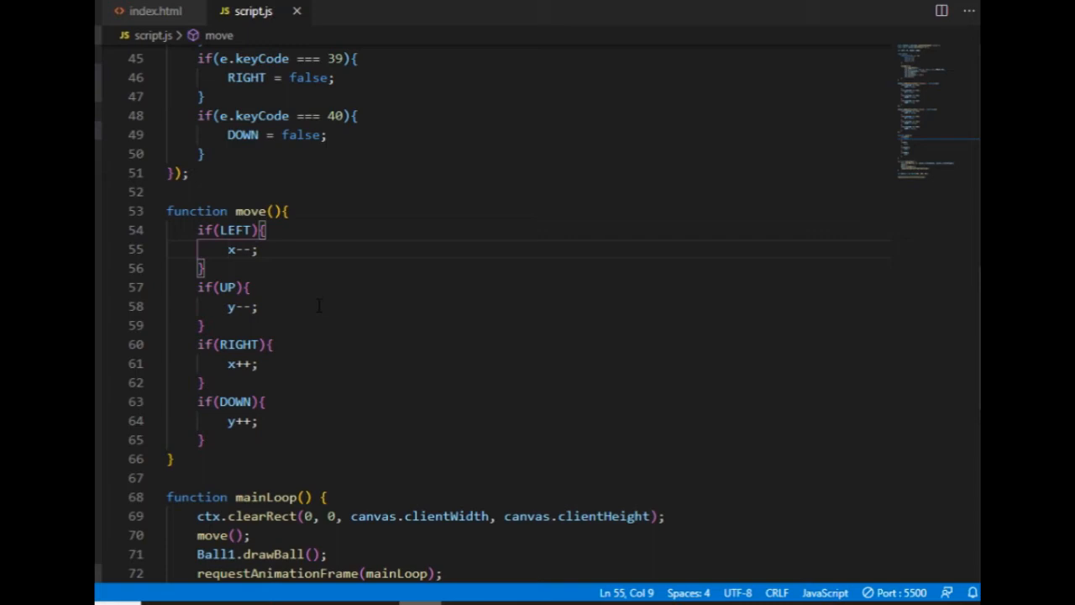
text(B)
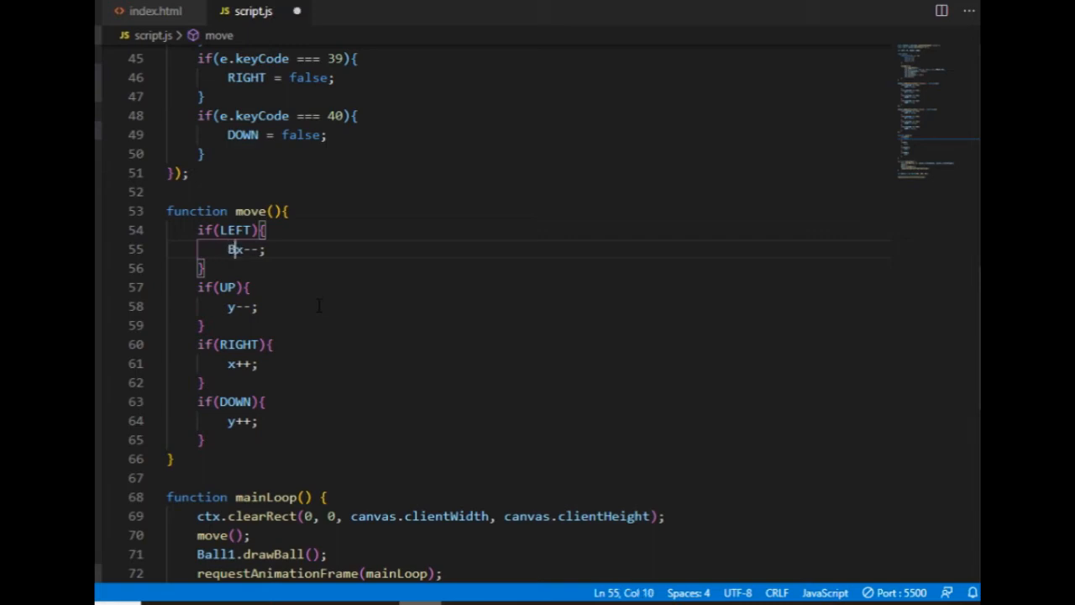
text(all1.)
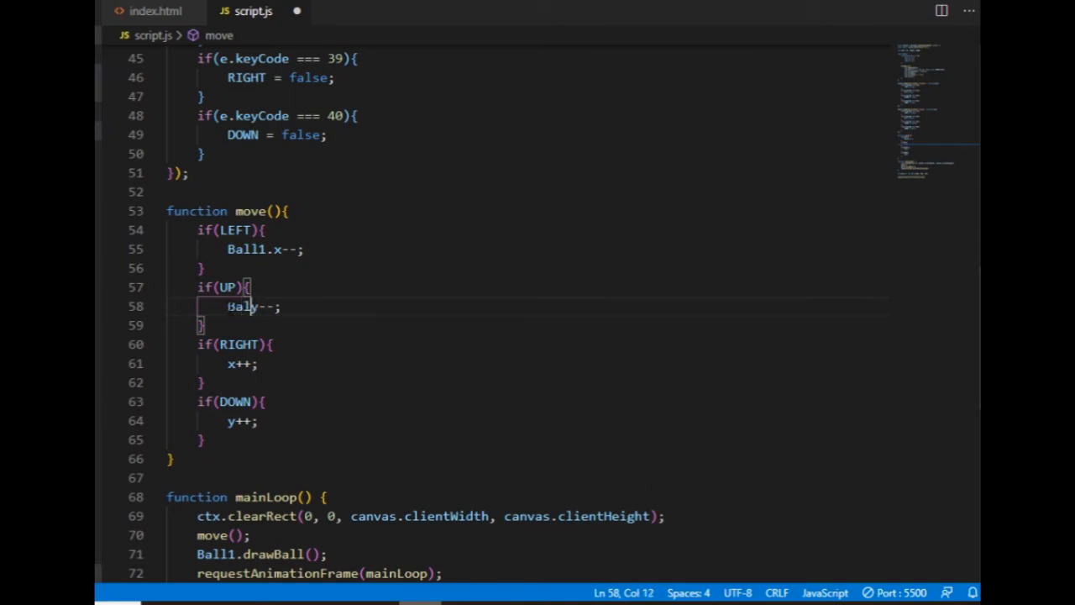
text(Ball1.)
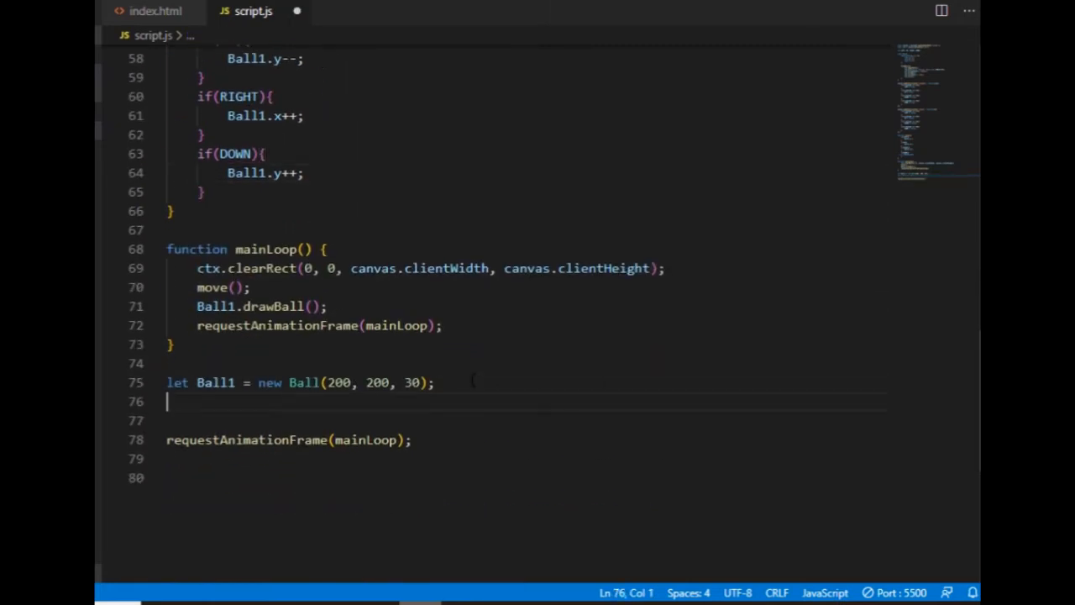
Declare let Ball2 = new Ball(300, 300, 20); below Ball1
text(let Ball2)
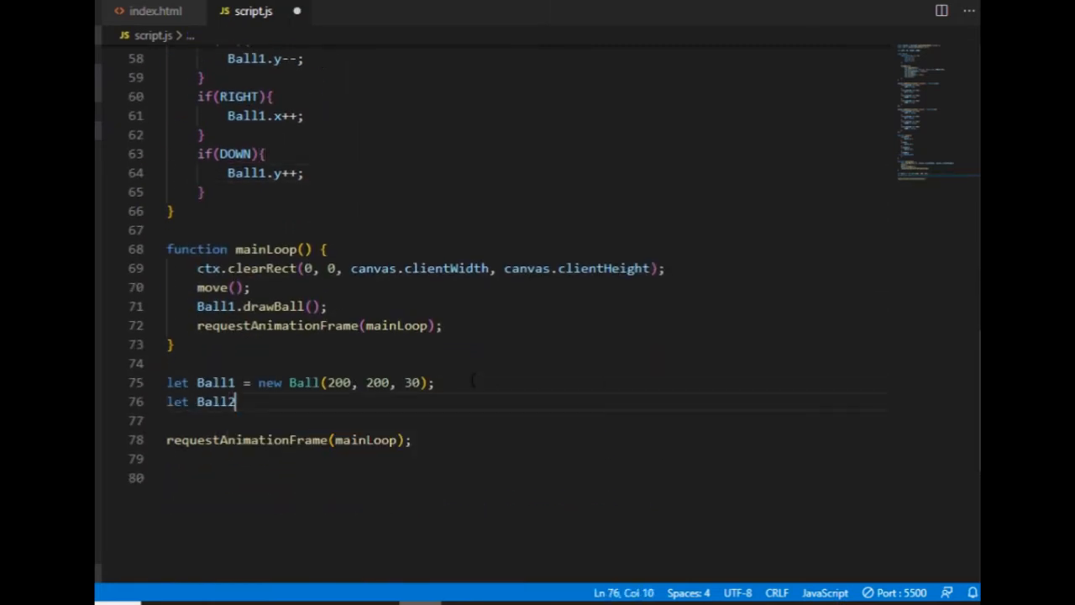
text(= new)
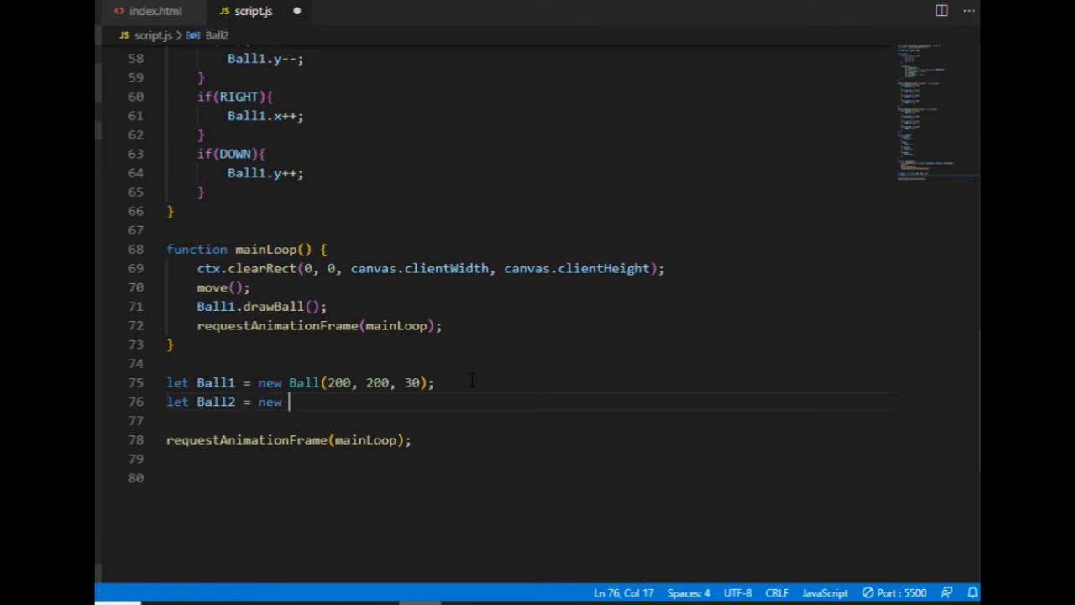
text(Ball(300, 300, 20)
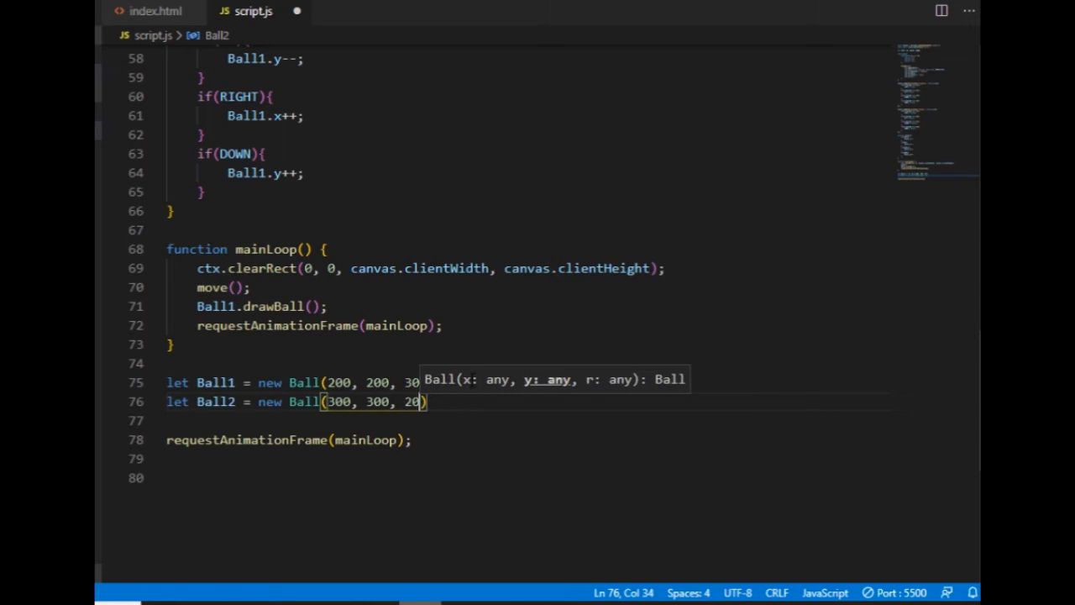
text();)
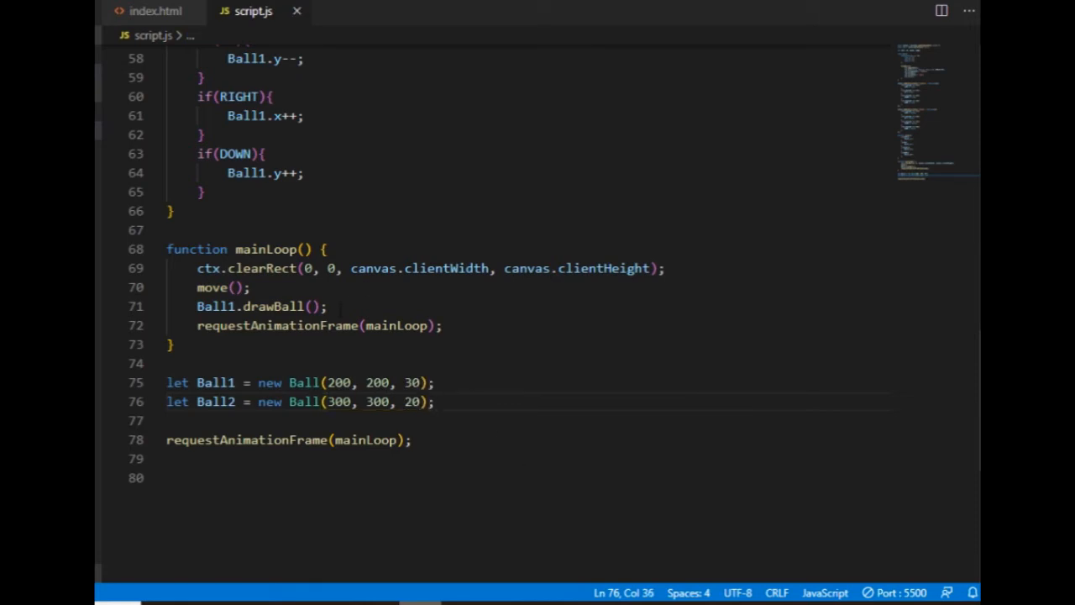
Add a Ball2.drawBall() call in mainLoop
text(Ball)
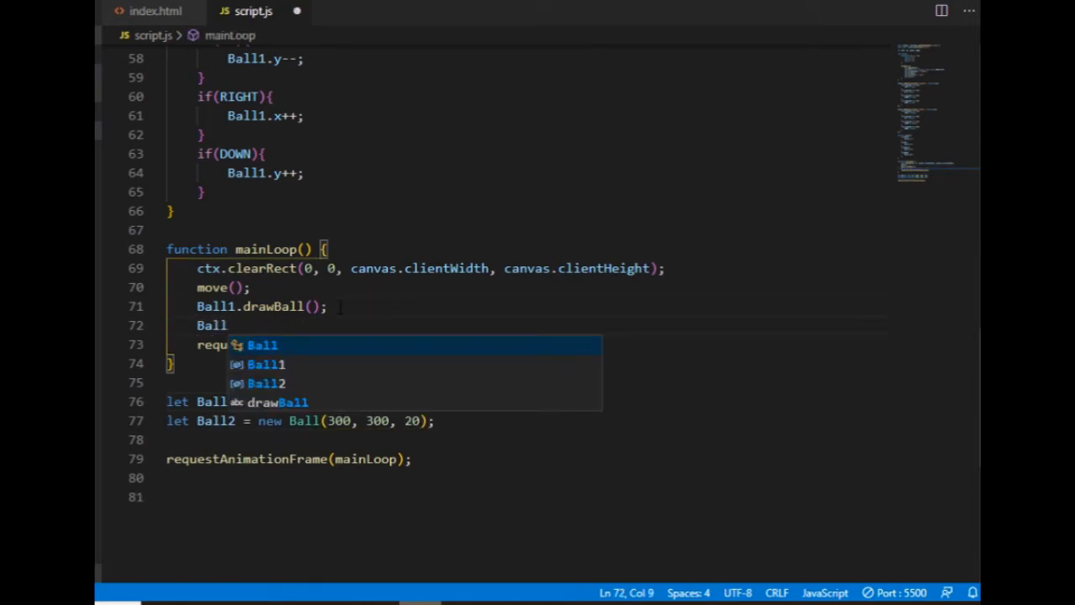
text(2.draw)
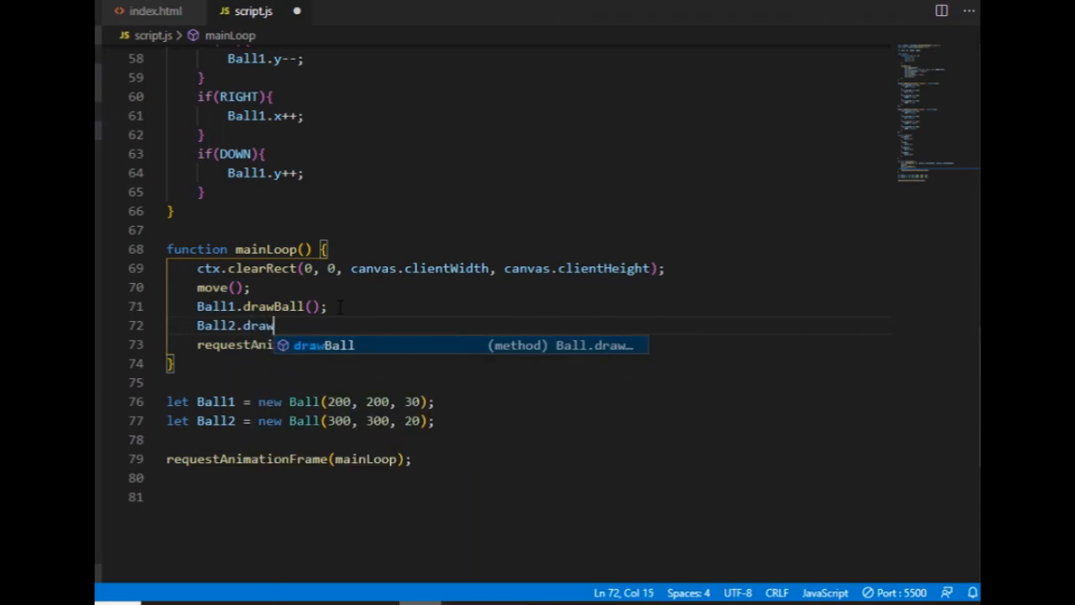
key(Tab)
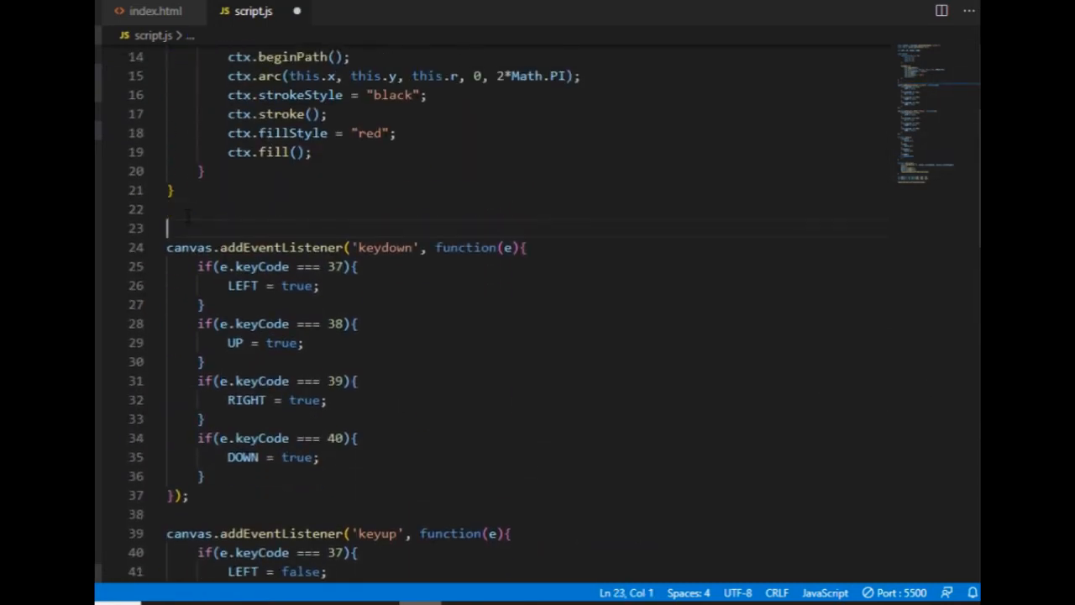
Write 'function keyControl(b){' before the keydown listener and open its body
text(function key)
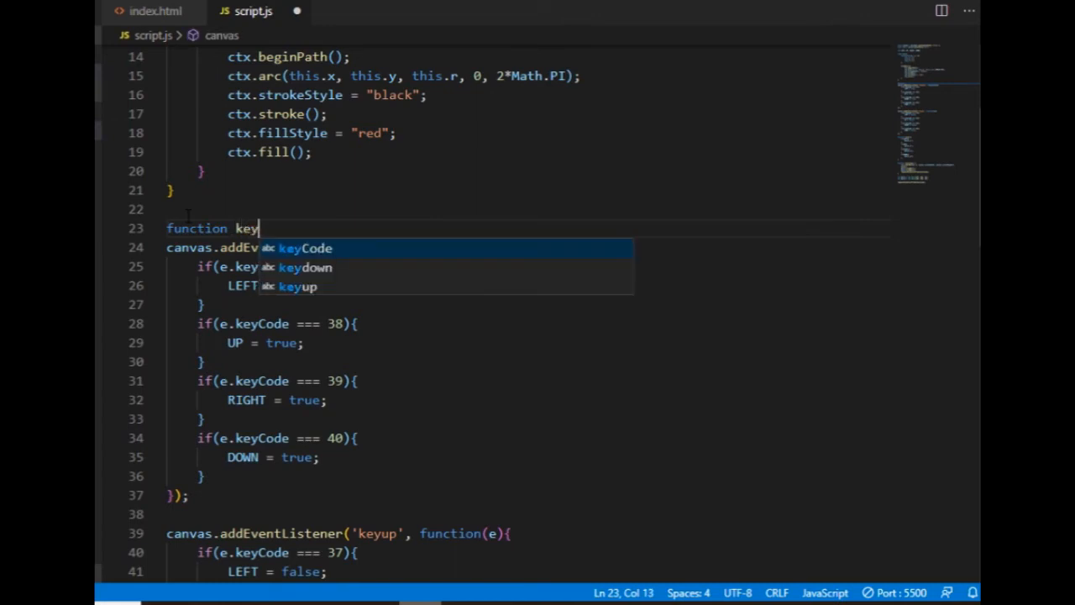
text(Control())
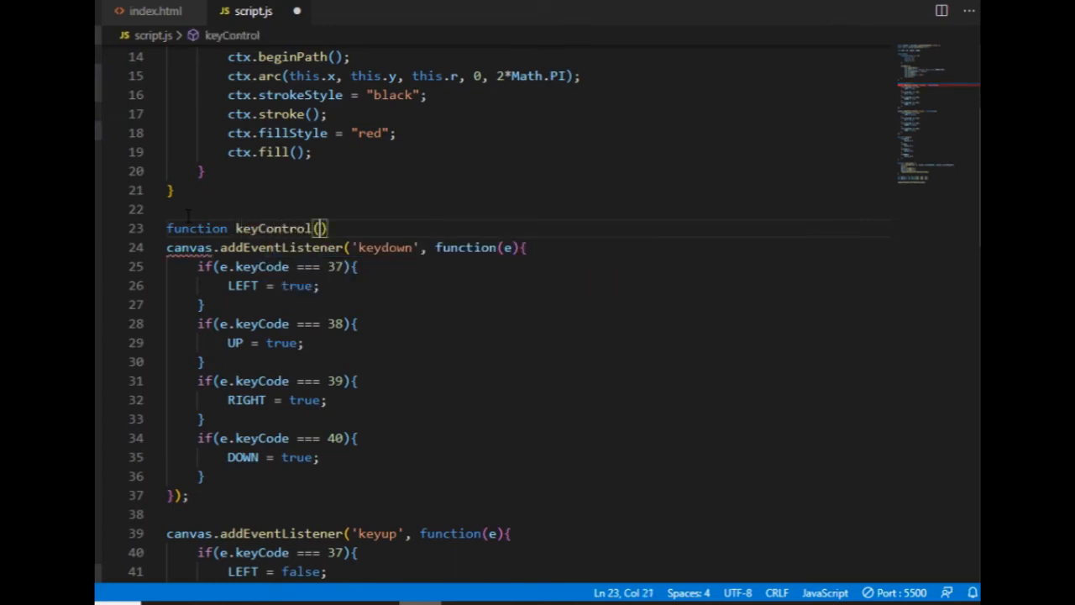
text(b)
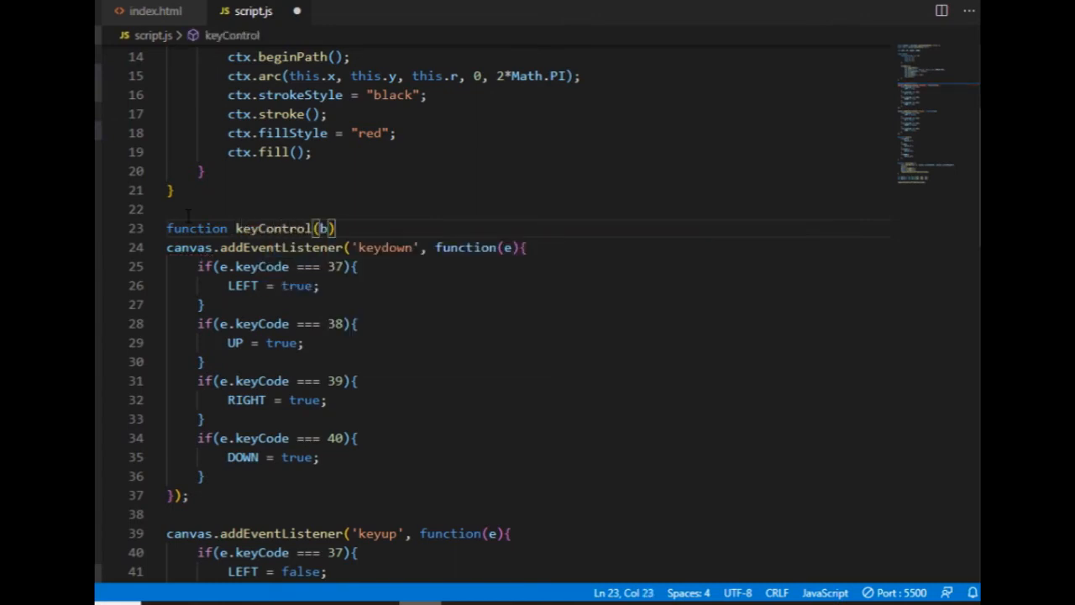
text({)
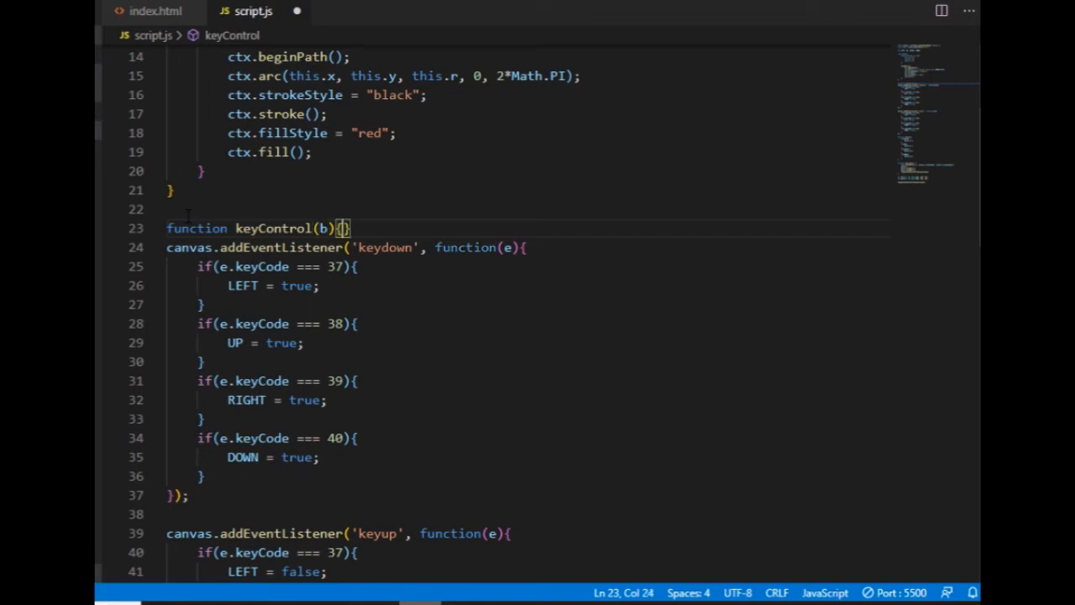
key(Enter)
text(move()
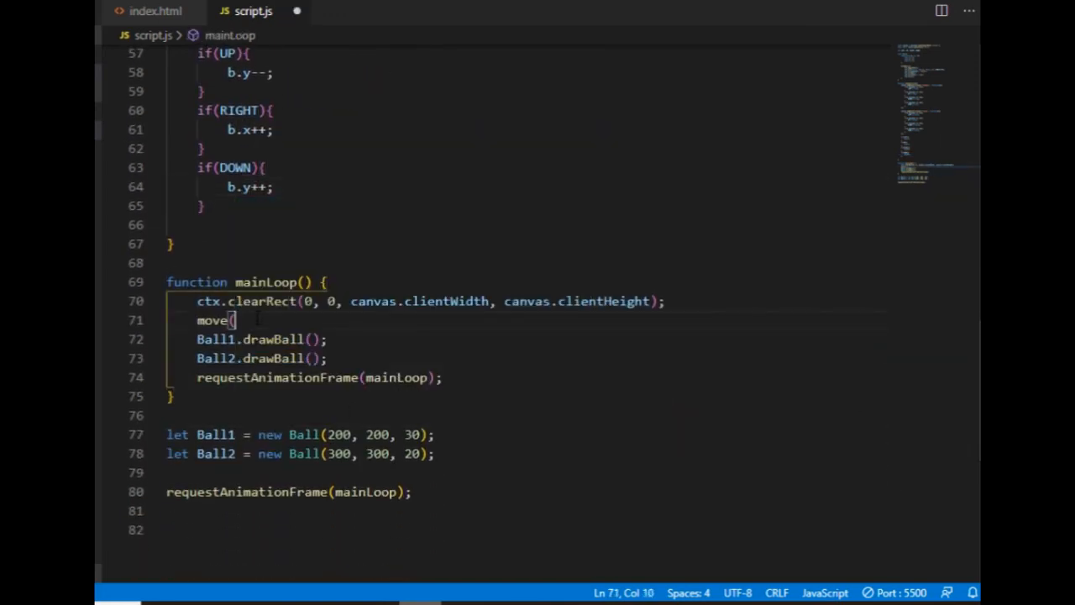
Call keyControl with a ball instance inside mainLoop under clearRect, replacing move
text(key)
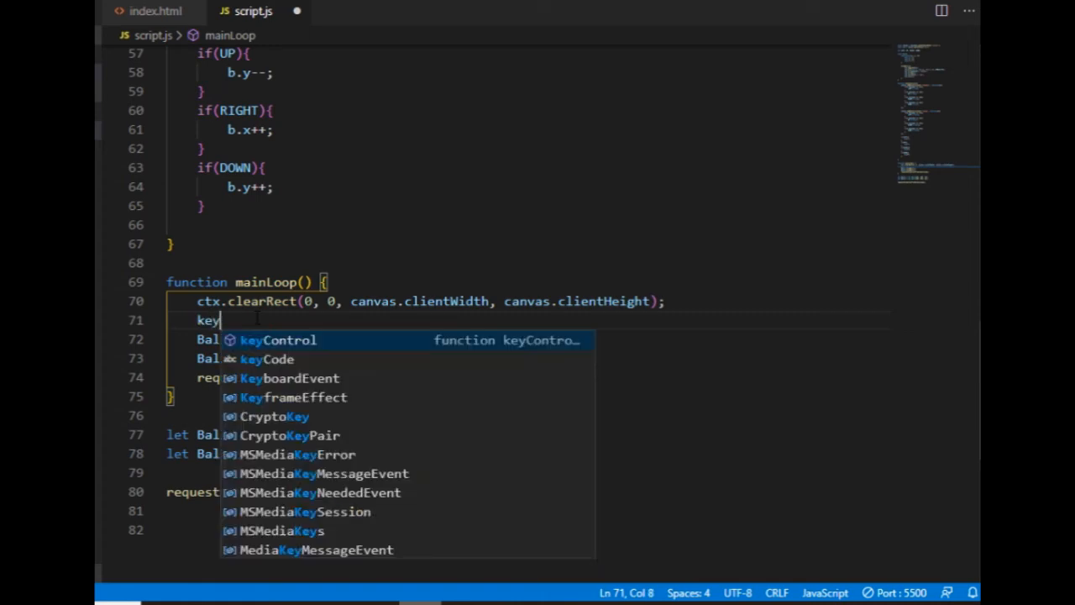
text(Control)
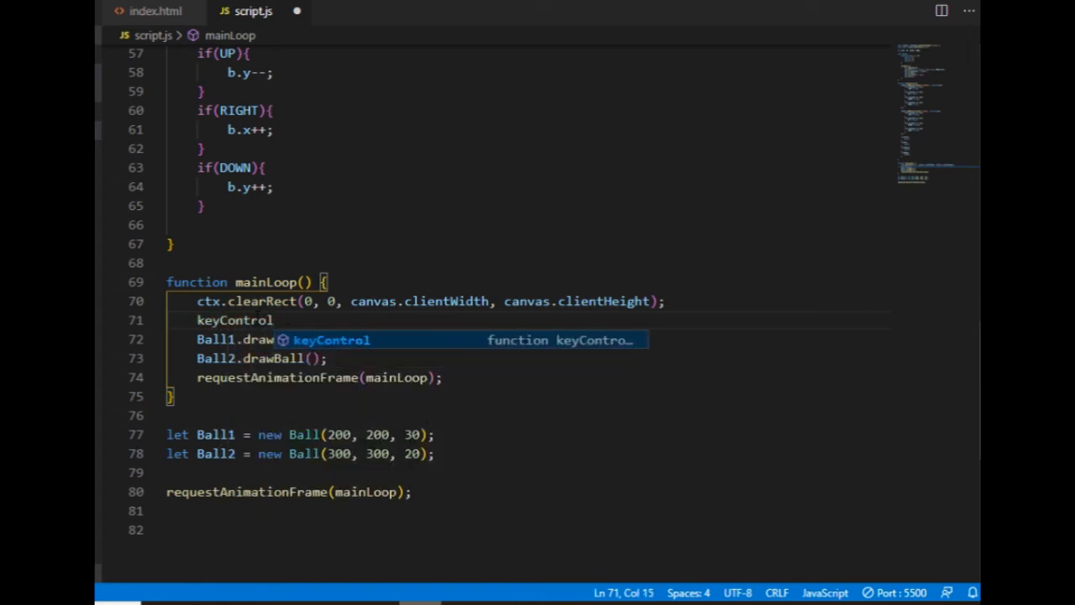
text((B)
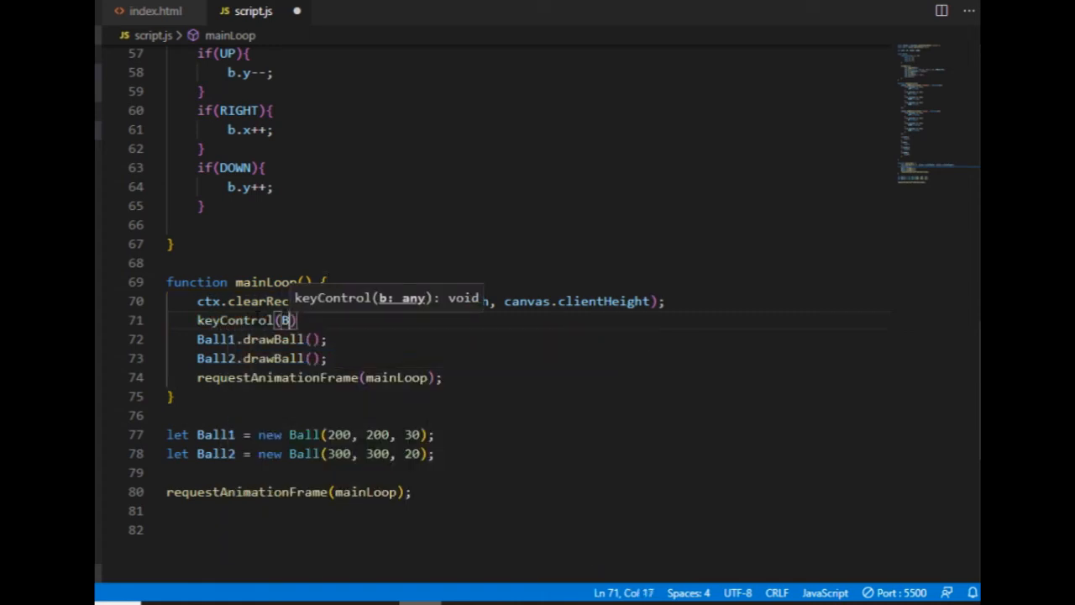
text(all1);)
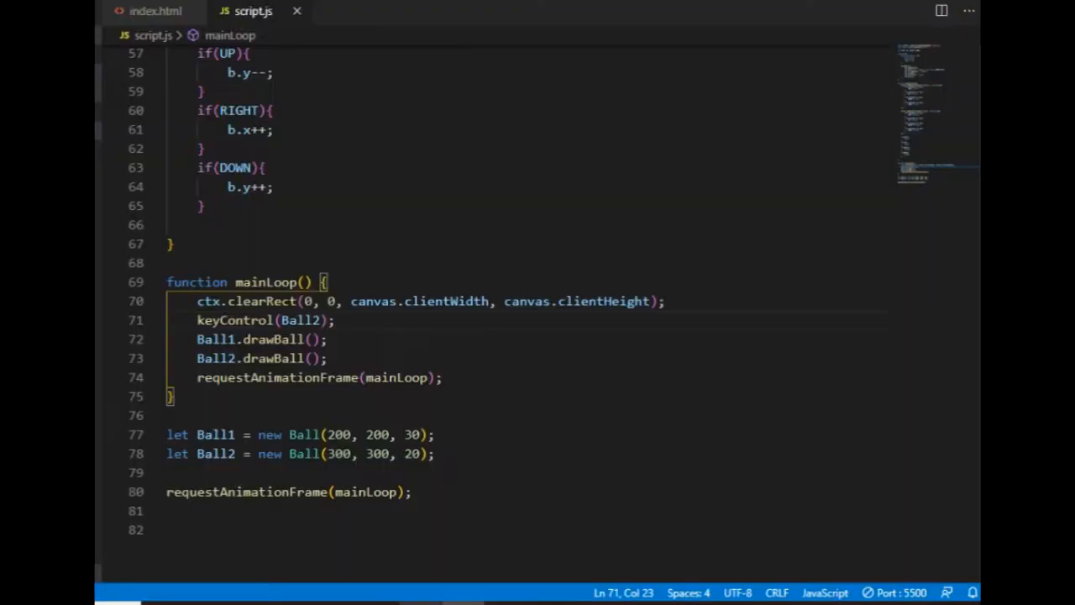
Select and inspect the Ball1 and Ball2 drawBall lines in mainLoop
drag(197, 339, 327, 358)
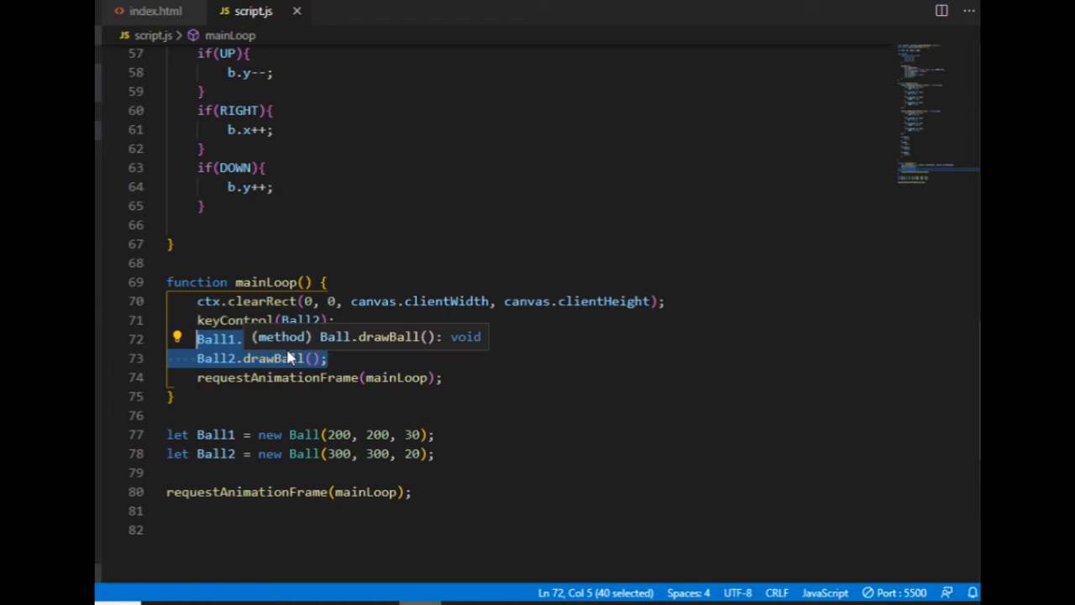
click(302, 358)
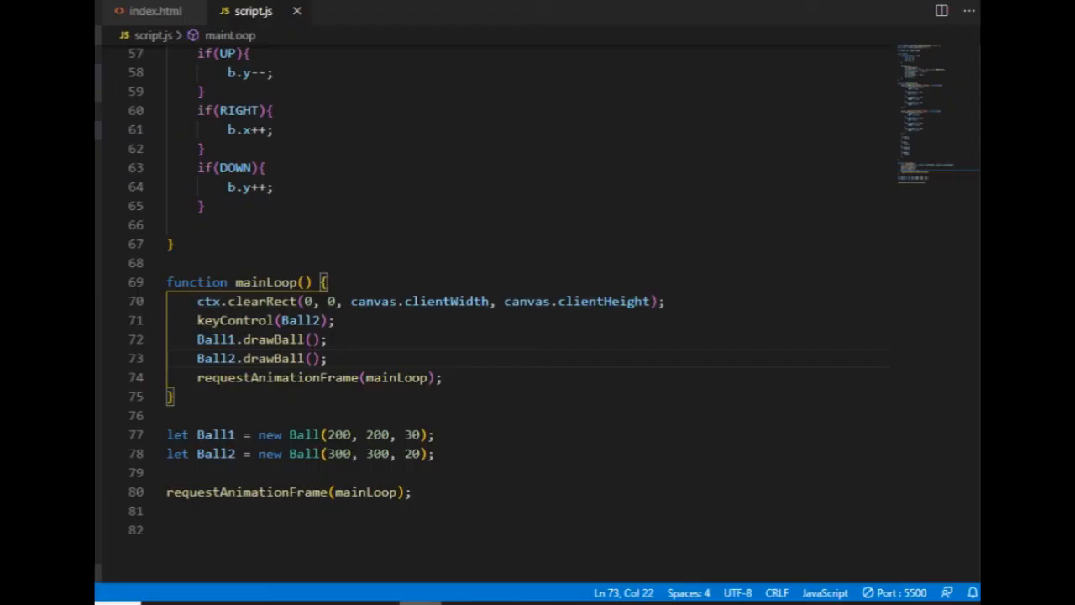
drag(196, 339, 327, 358)
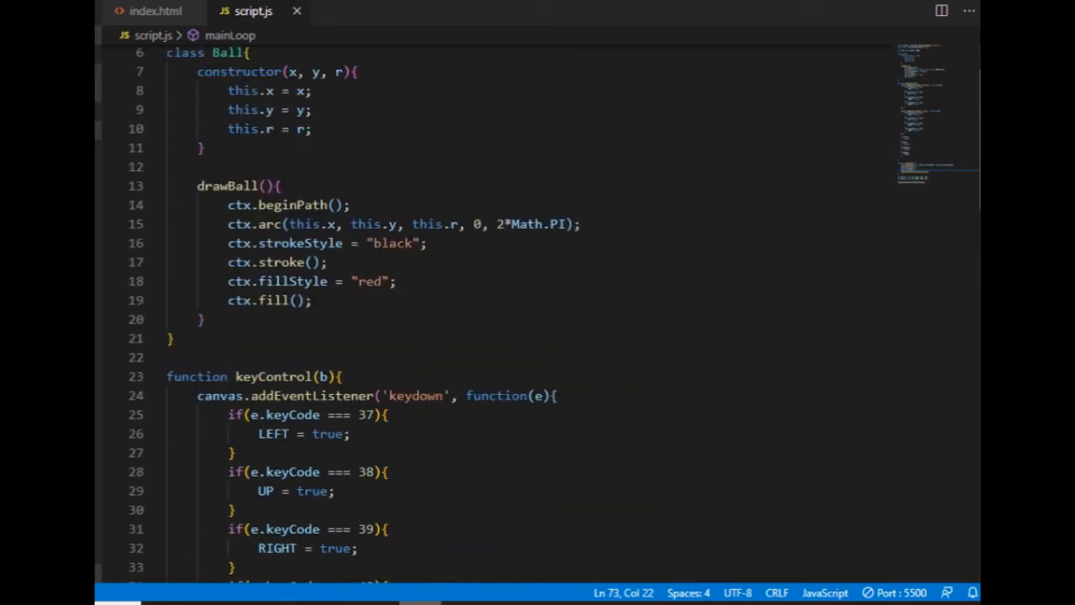
Declare const BALLZ = []; near the top of script.js below the direction variables
scroll(up, 3)
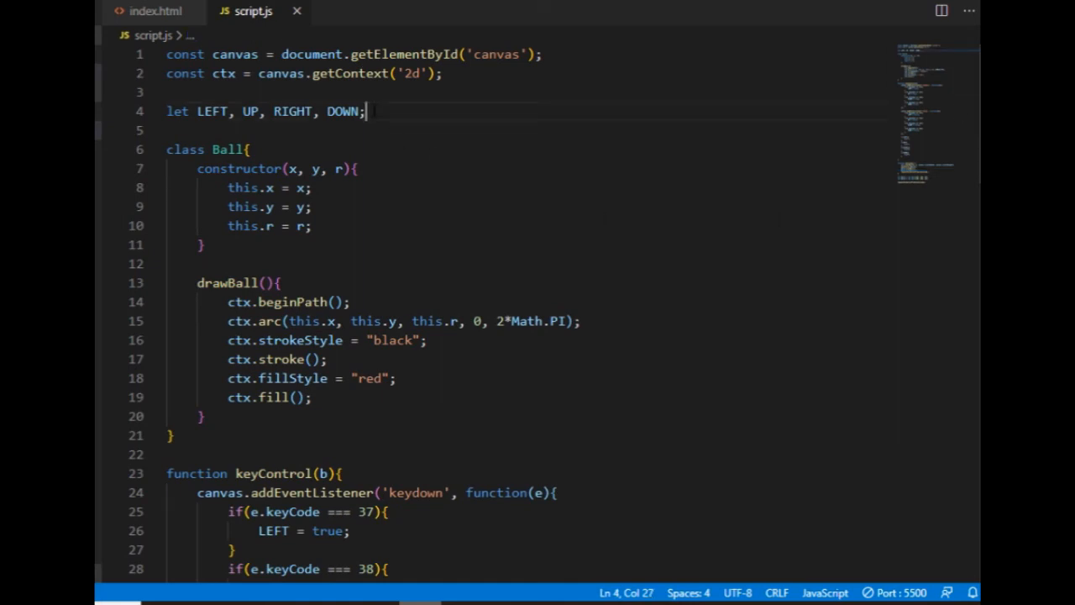
key(Enter)
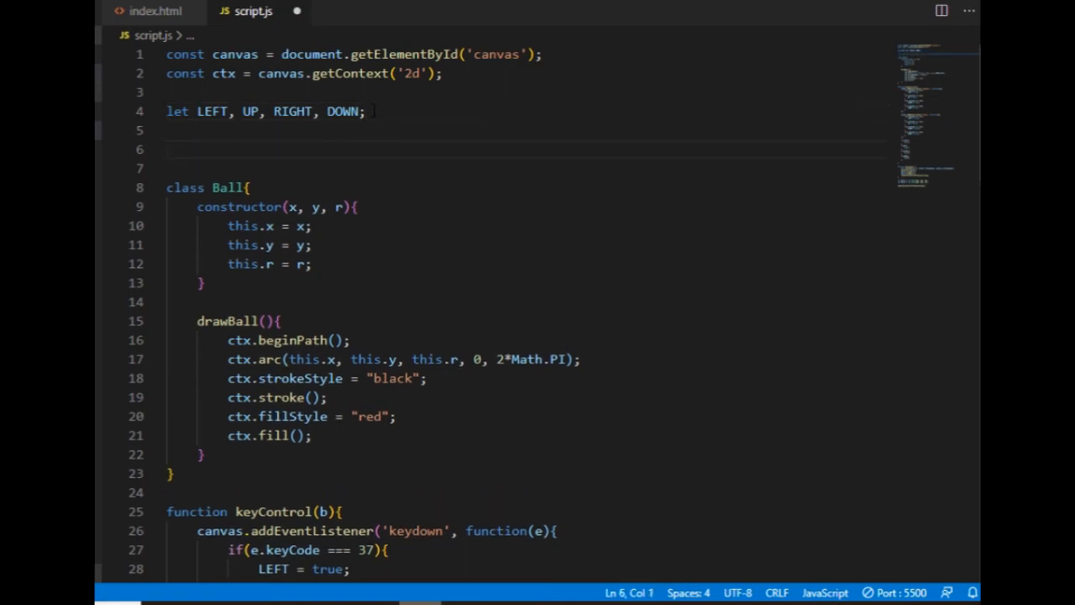
text(const)
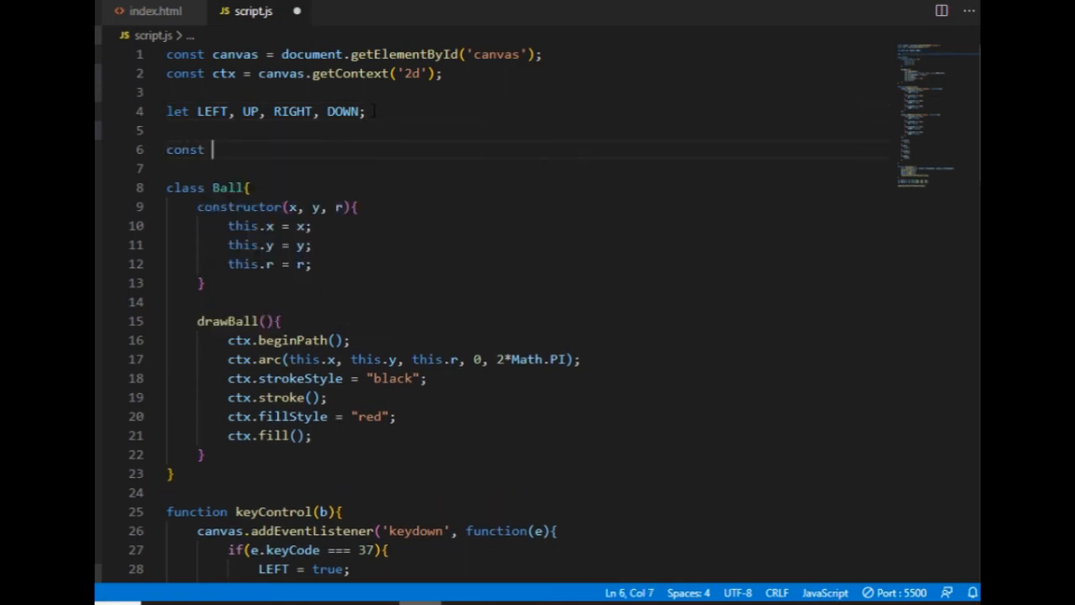
text(BALL)
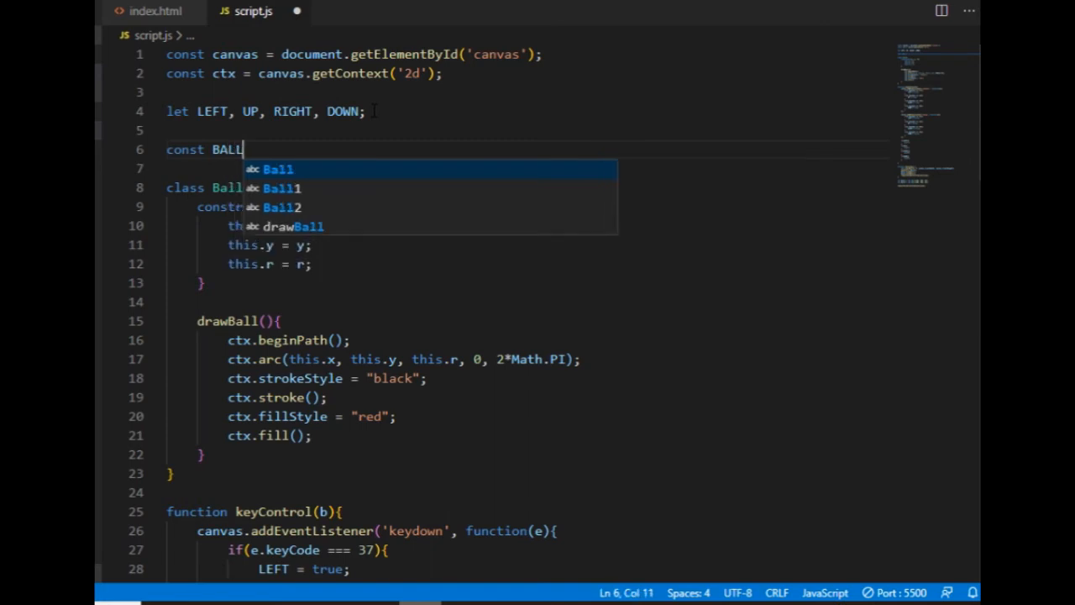
text(Z = [])
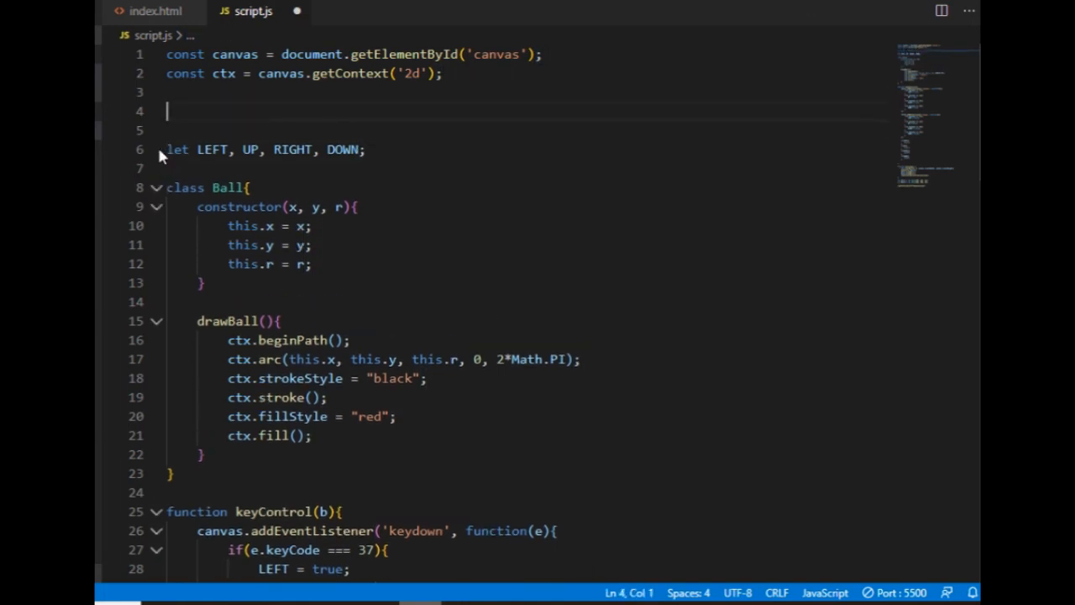
text(const BALLZ = [];)
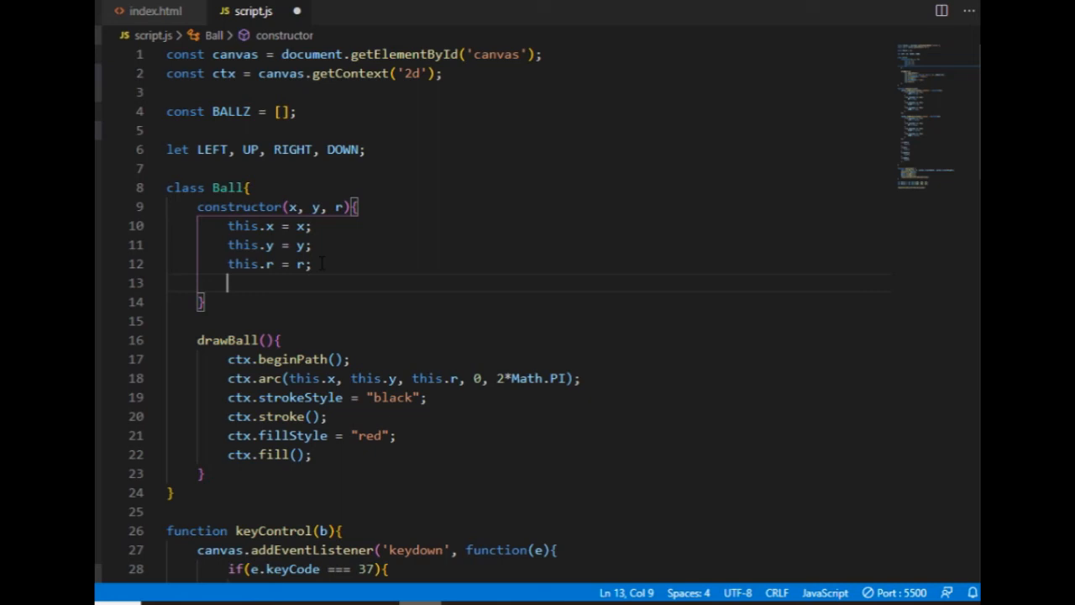
Add BALLZ.push(this); at the end of the Ball constructor
text(BALLZ)
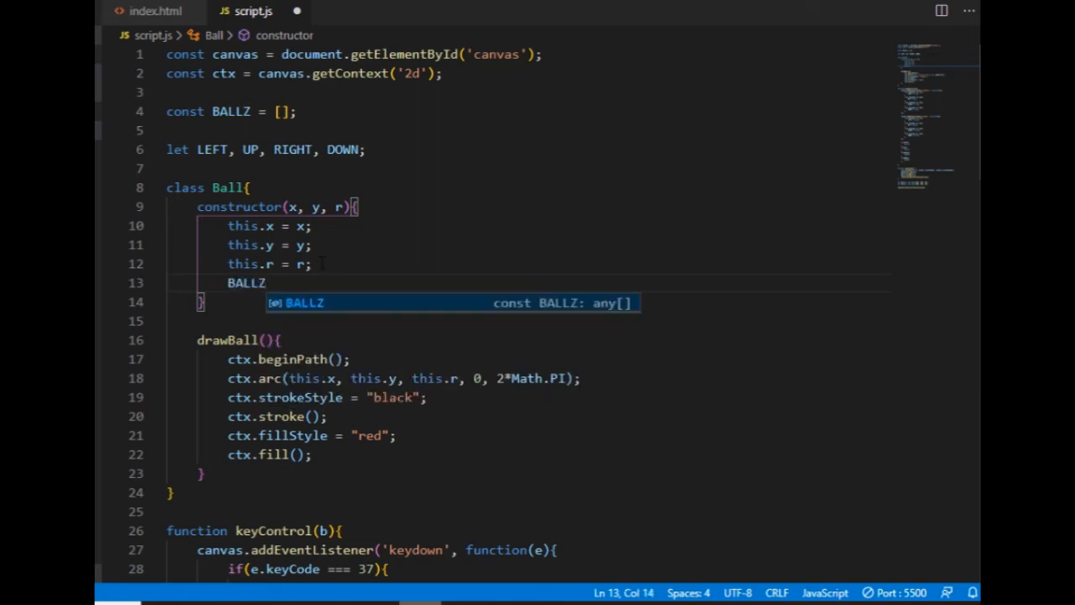
text(.)
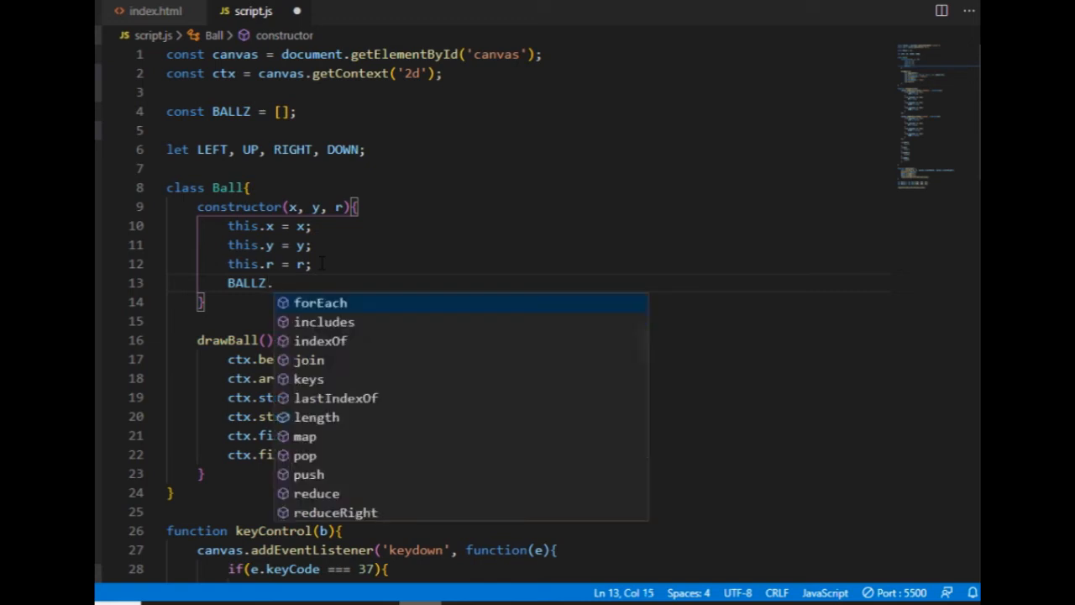
text(paush())
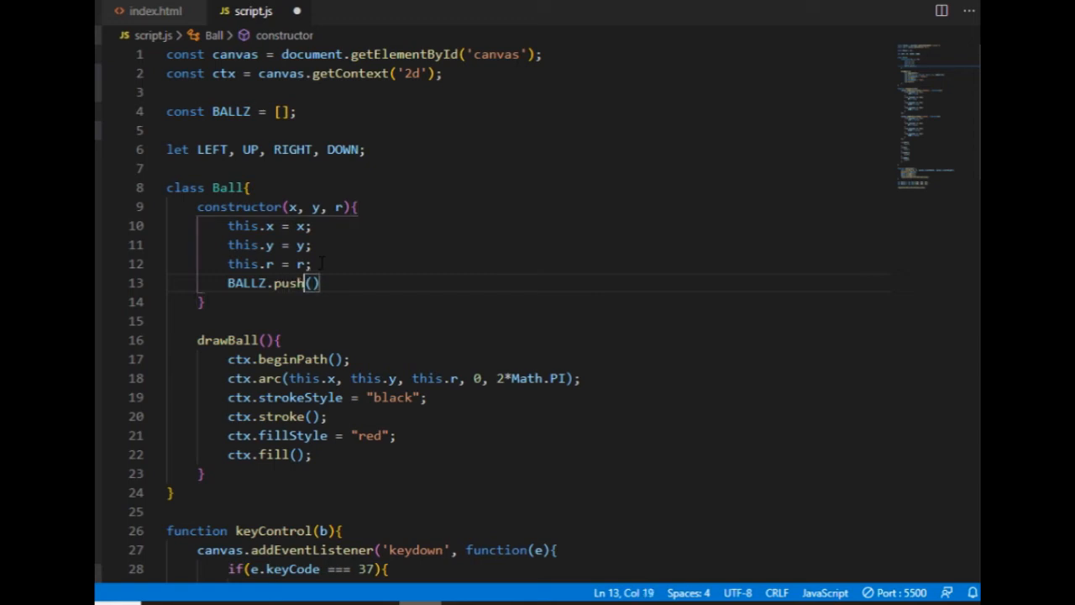
text(this)
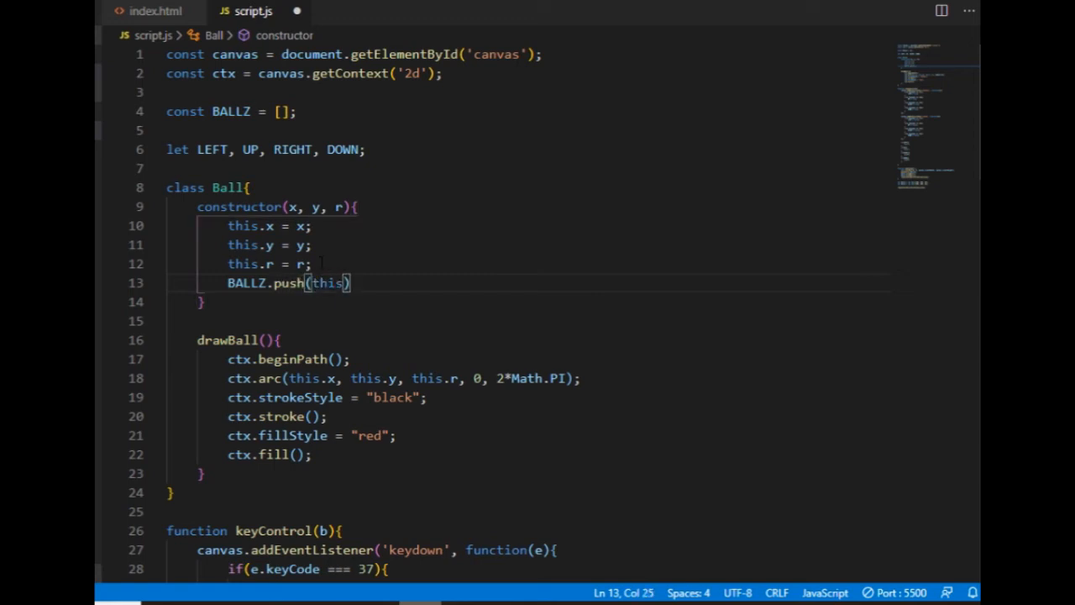
text(;)
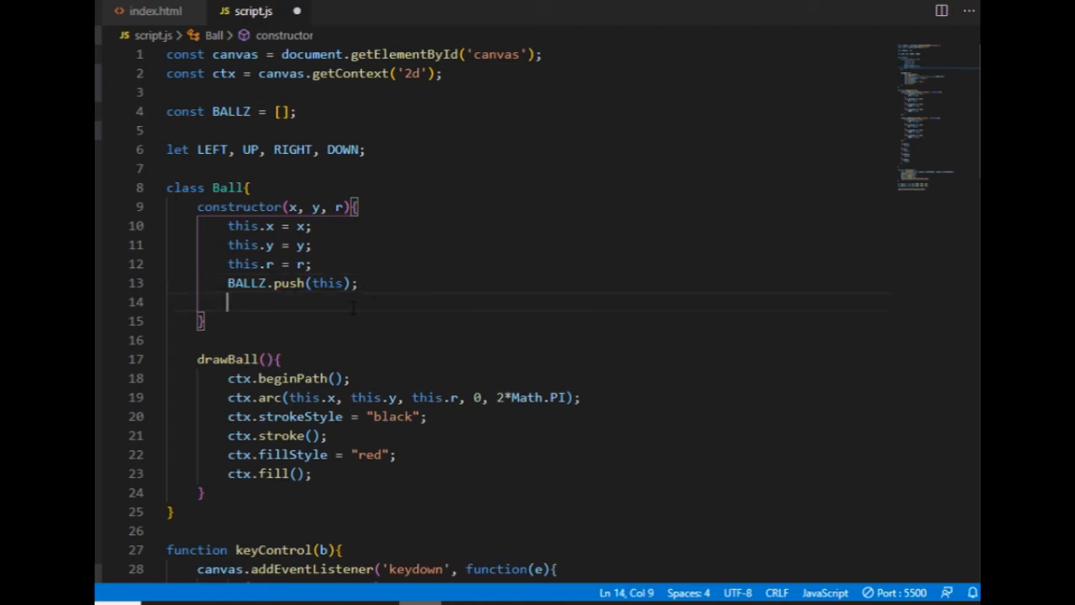
Write a partial BALLZ[1] reference below the push and remove the stray 'b'
text(b)
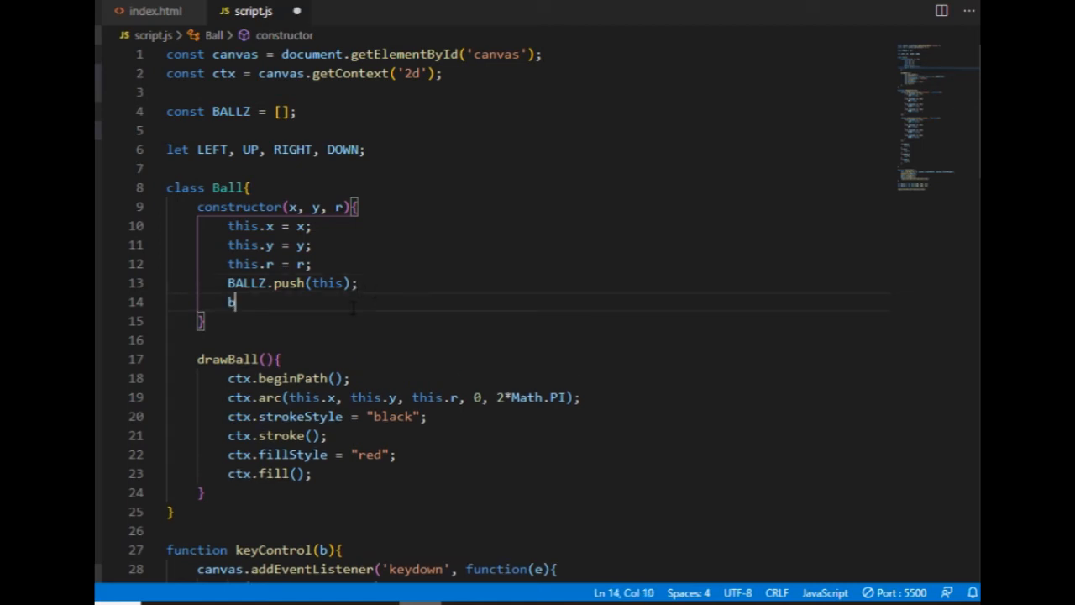
text(BALLZ)
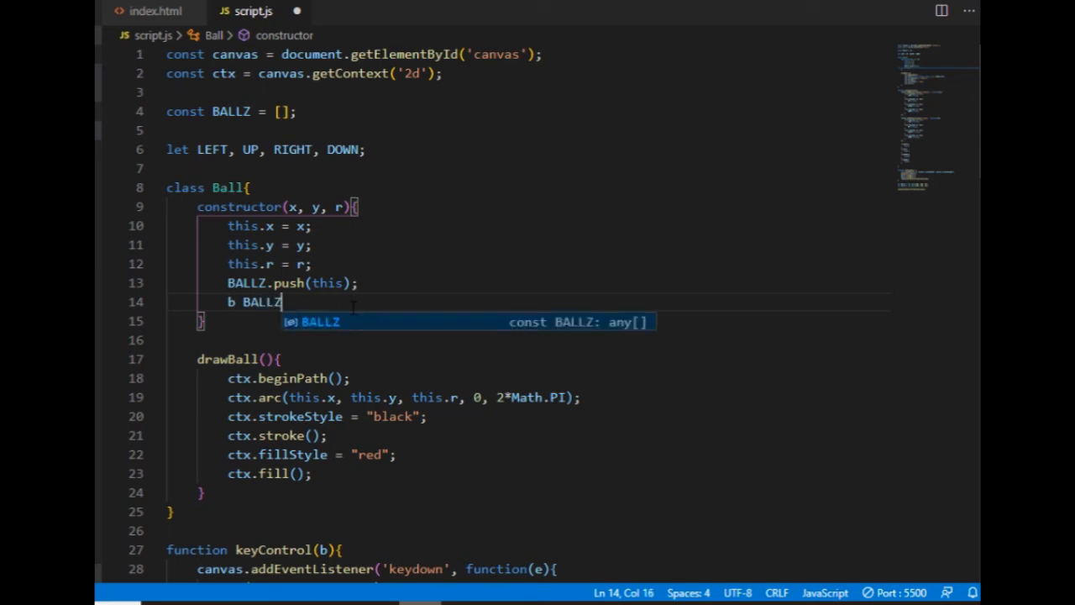
text([1])
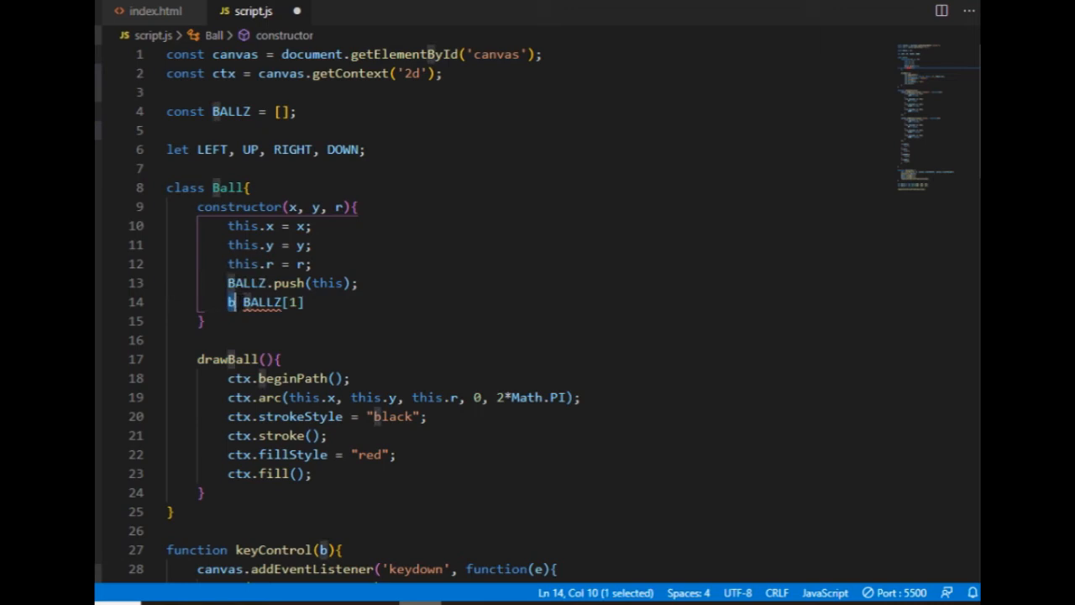
double_click(272, 302)
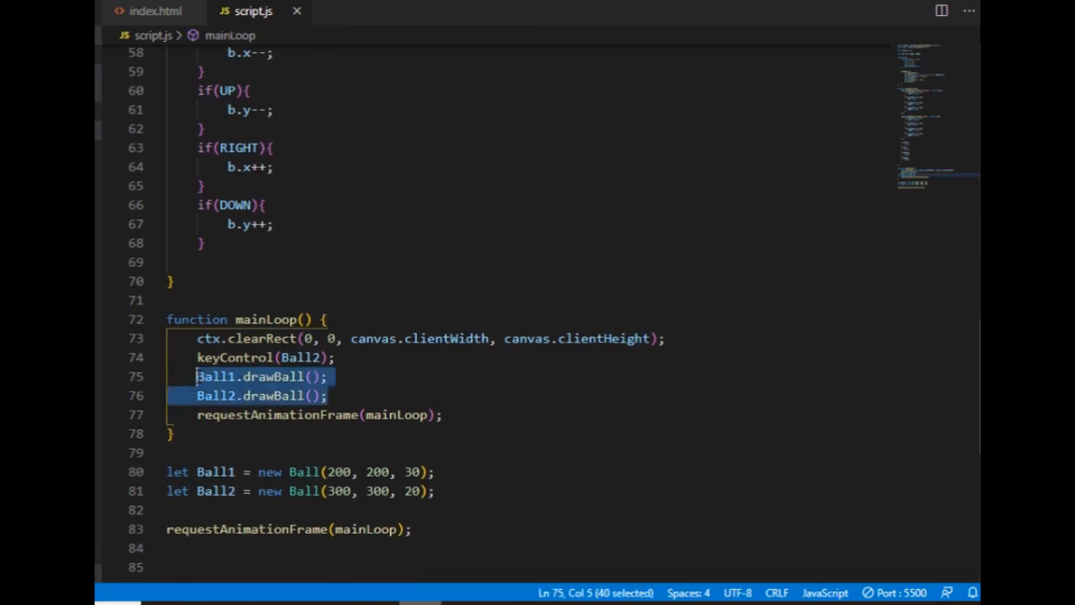
Make mainLoop iterate BALLZ.forEach((b) => { b.drawBall(); }); to draw every ball
text(BALL)
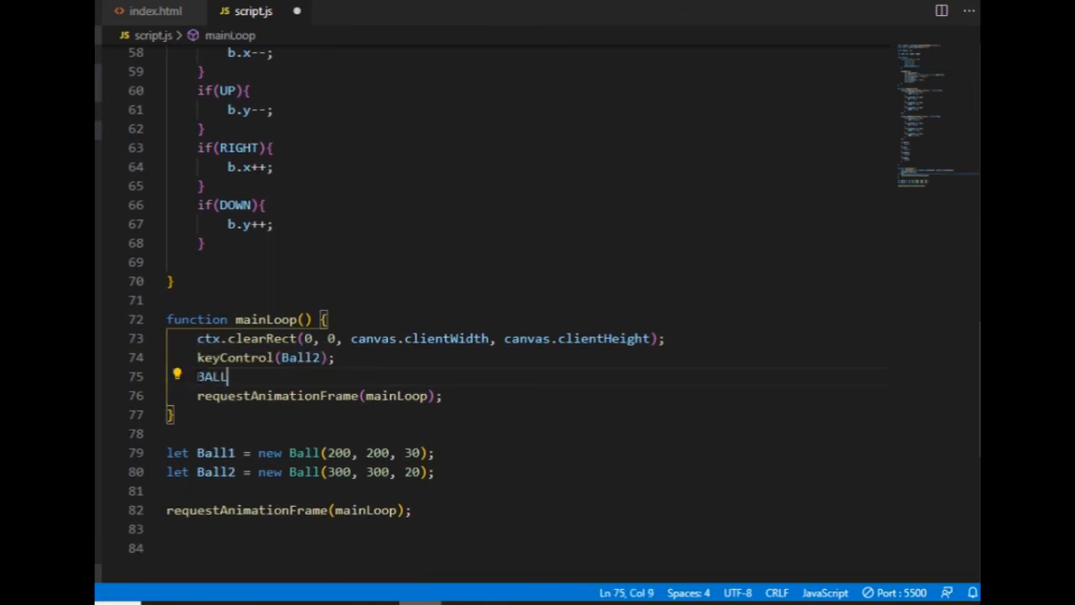
text(Z.forEach()
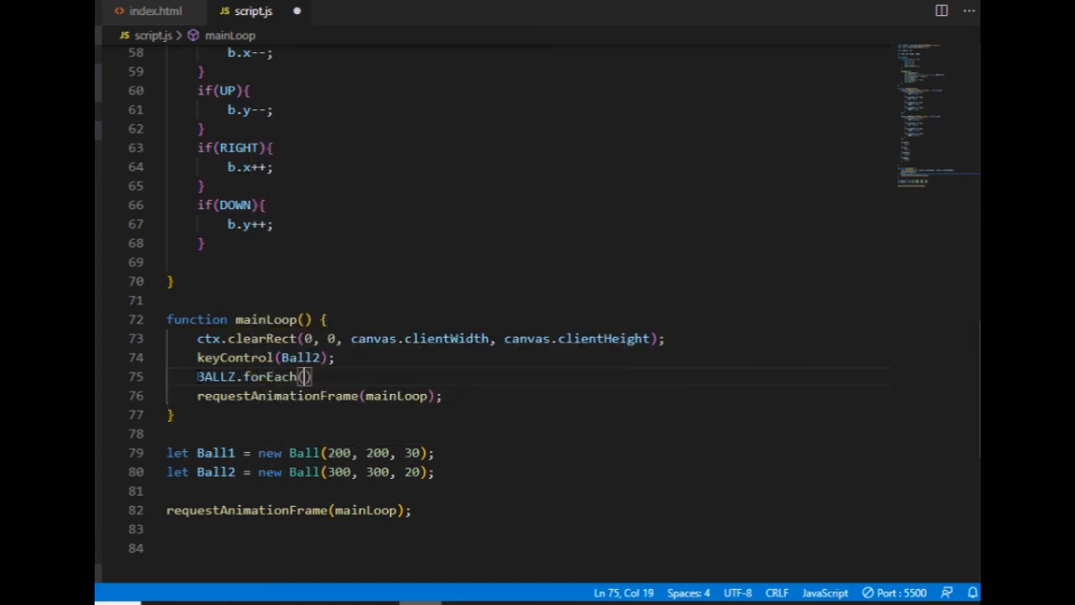
text(b)
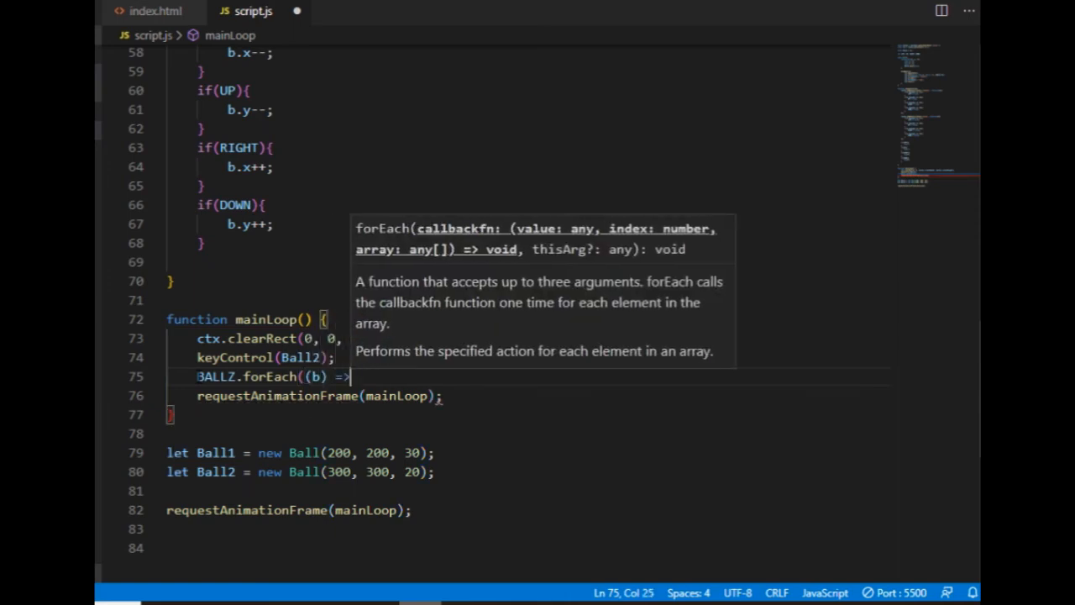
text({)
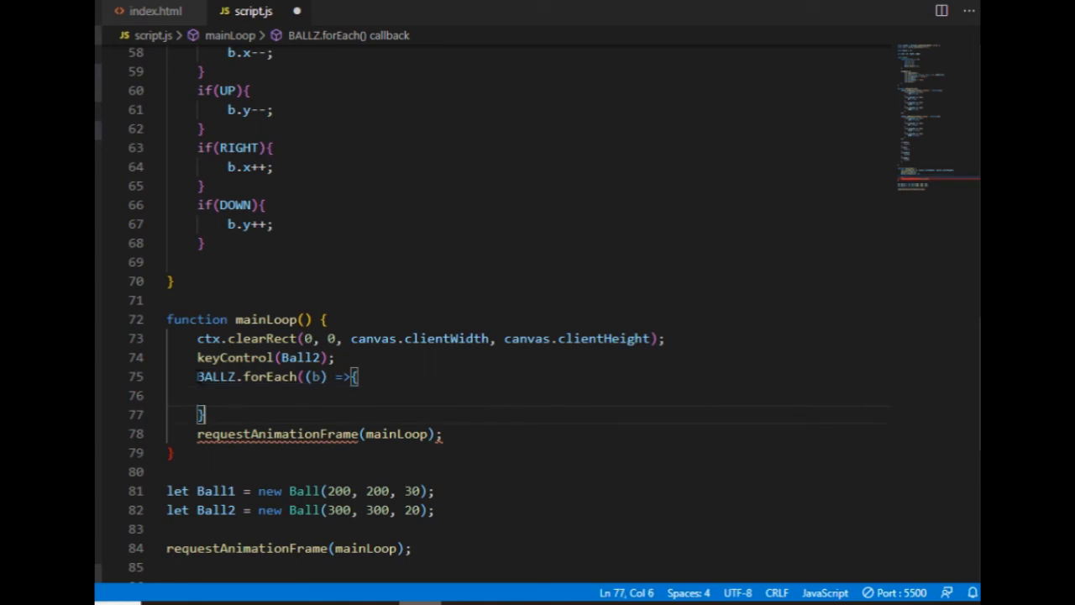
text())
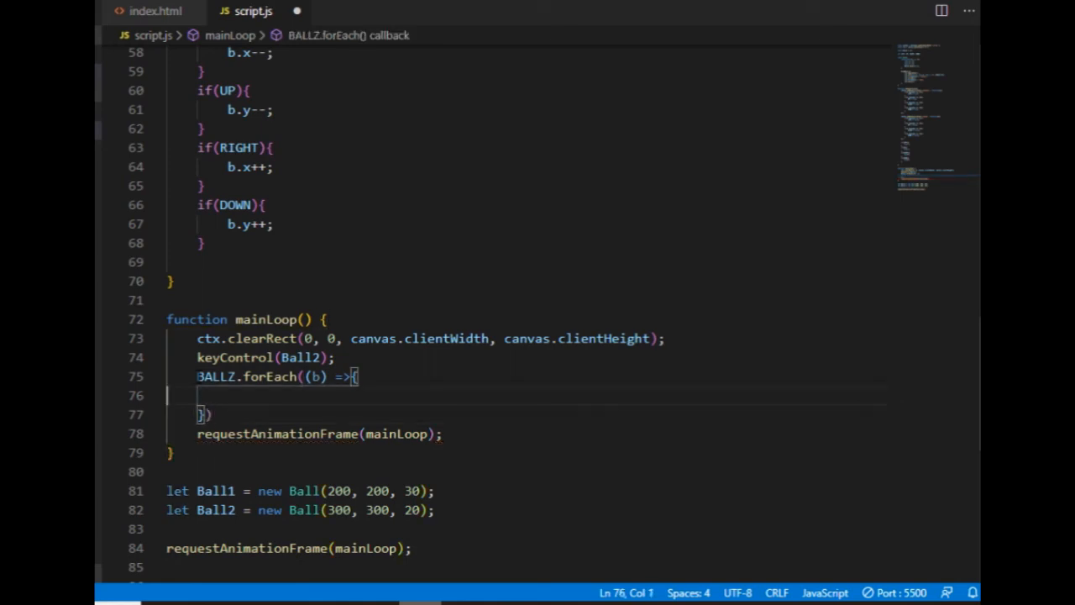
text(b.drawBall())
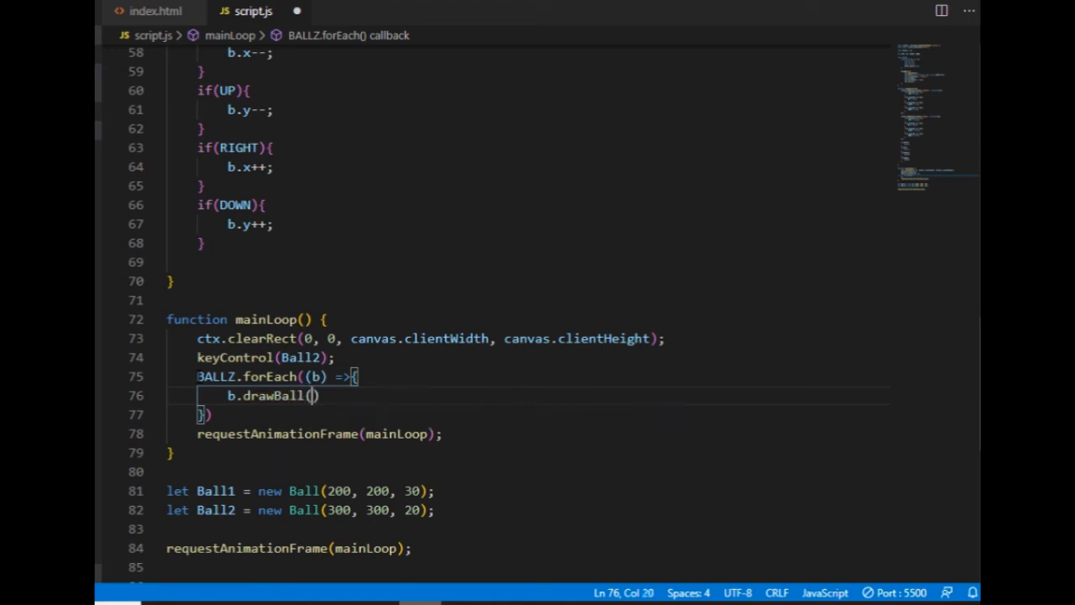
text(;)
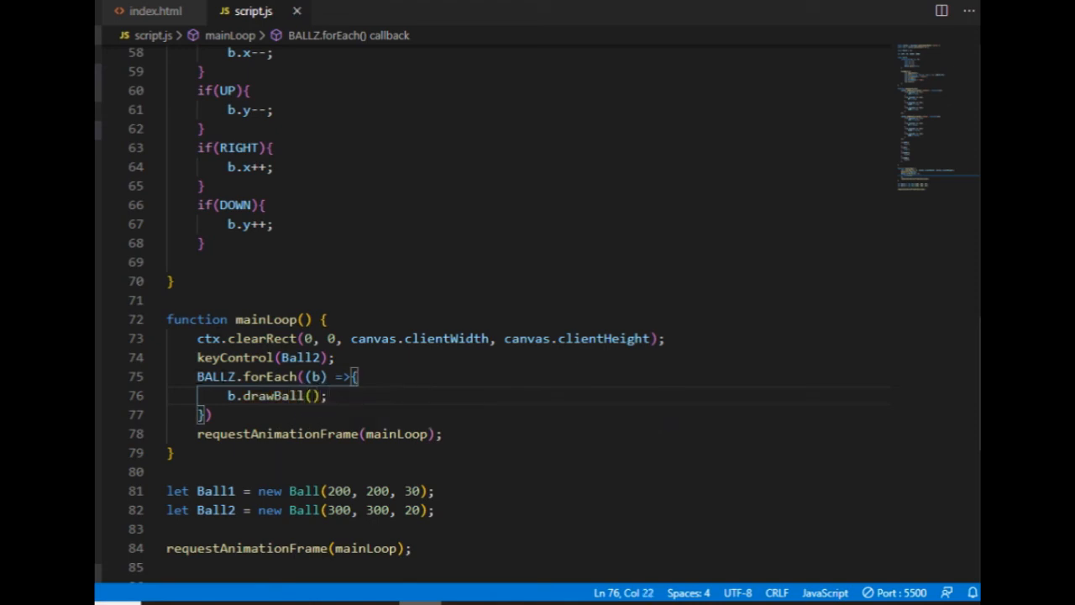
click(208, 413)
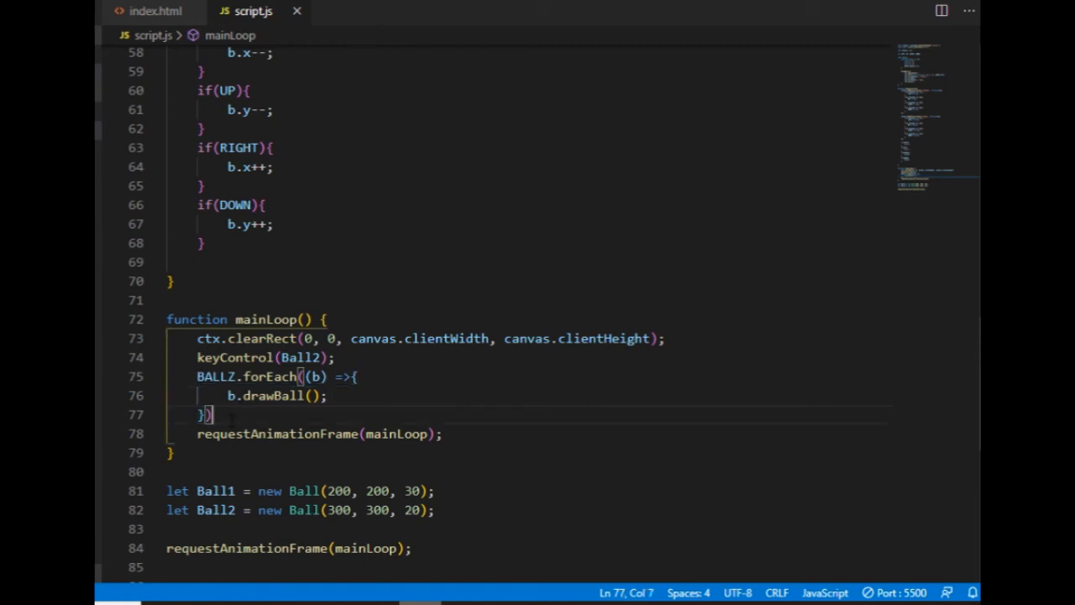
text(;)
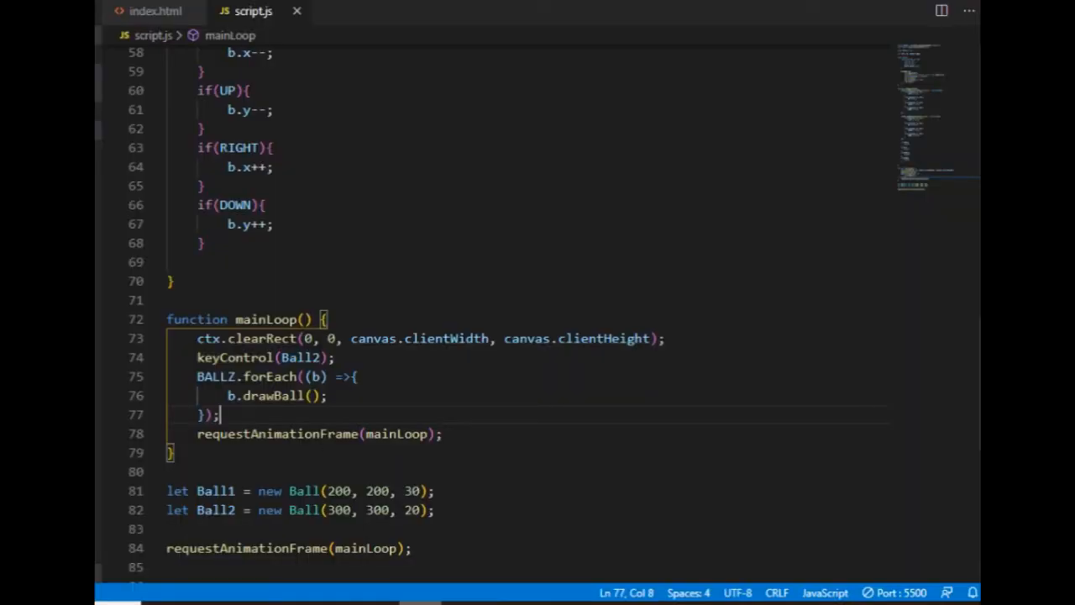
Change the keyControl call in mainLoop to keyControl(Ball1)
text(Ball1)
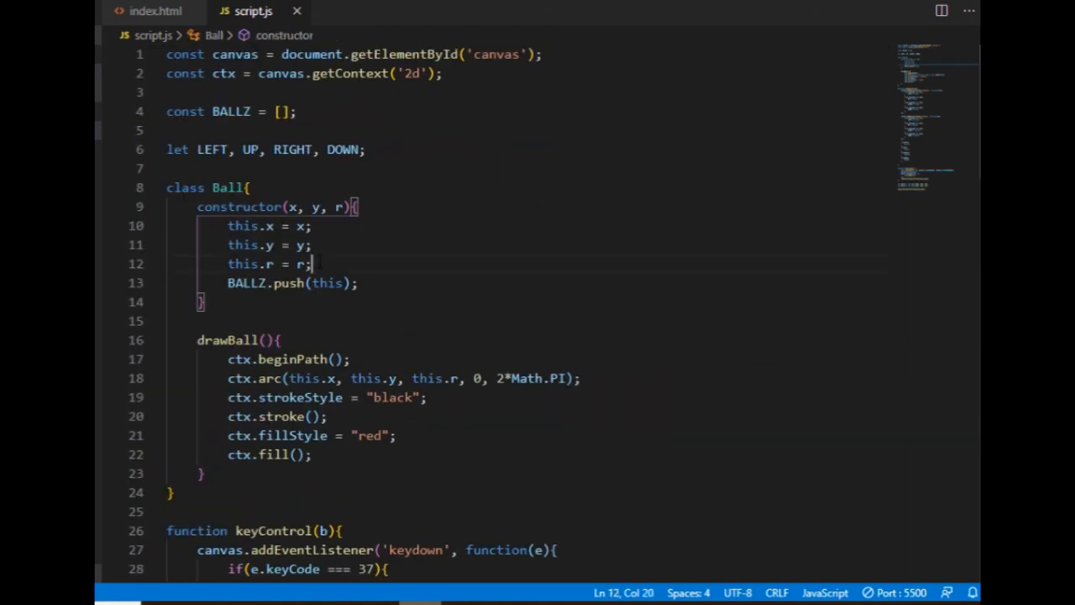
Add this.player = false; to the Ball constructor
text(this.pla)
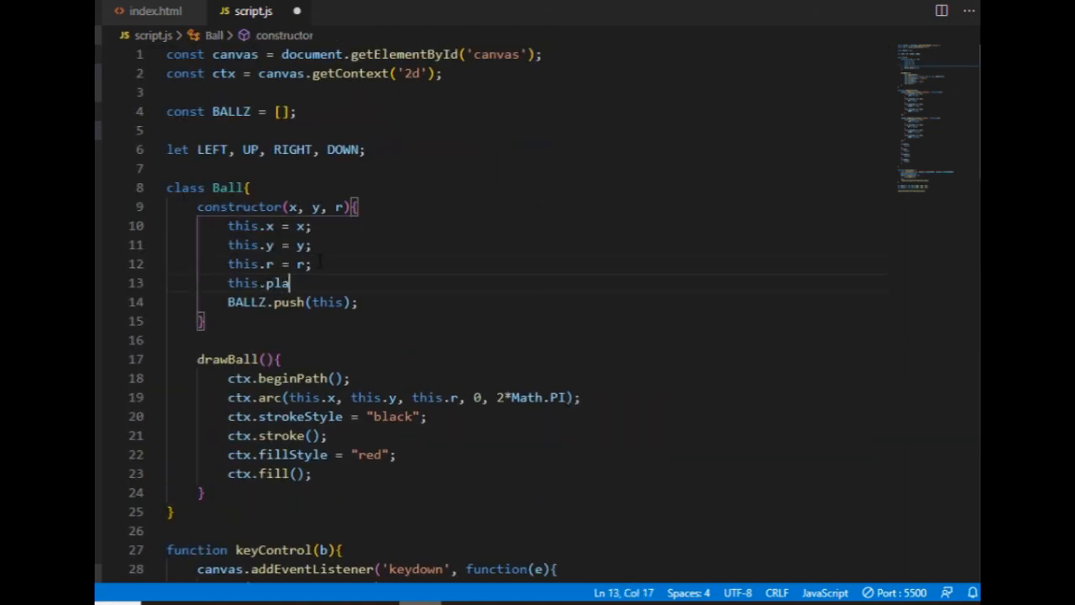
text(yer = fals)
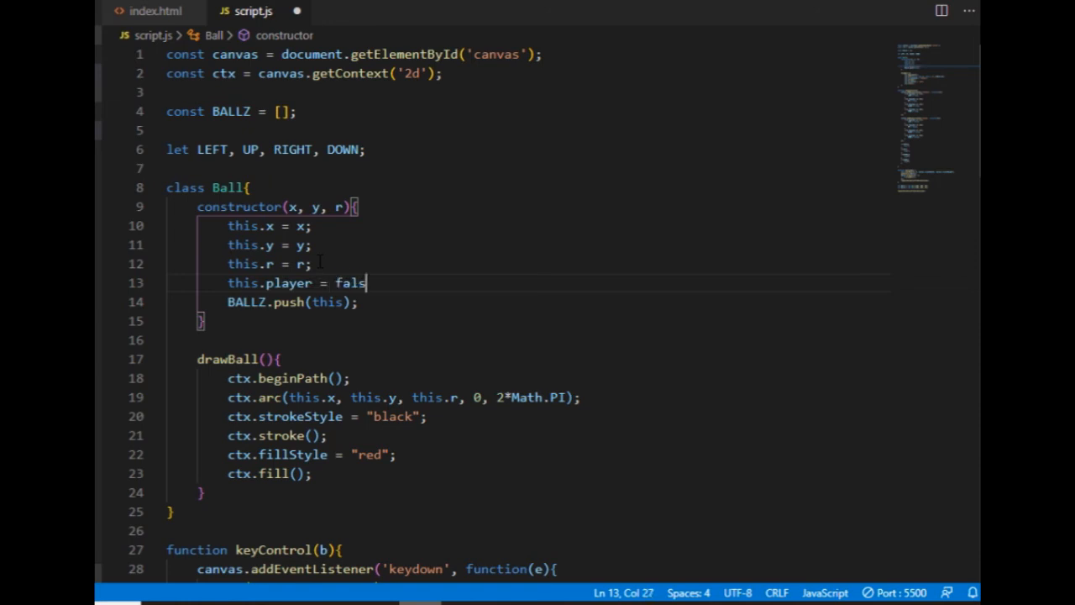
text(e;)
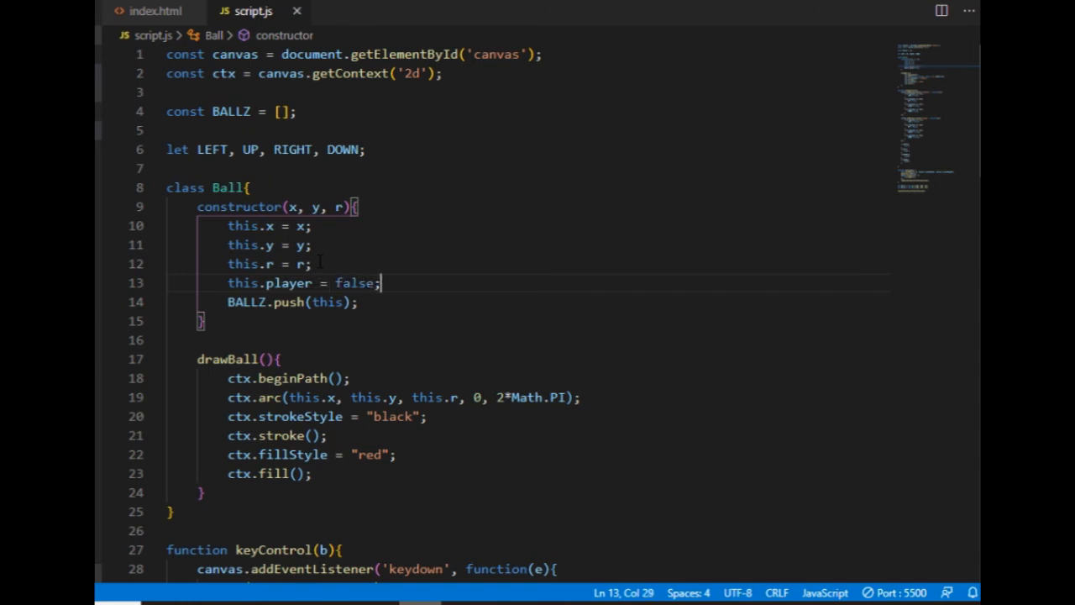
Add Ball1.player = true; after the ball declarations
scroll(down, 3)
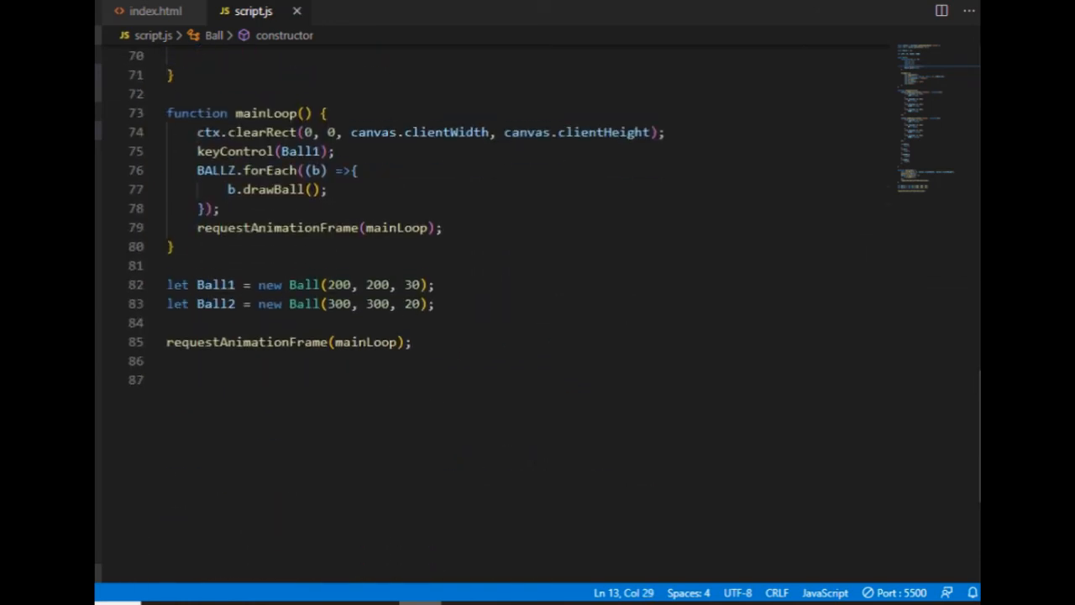
key(Enter)
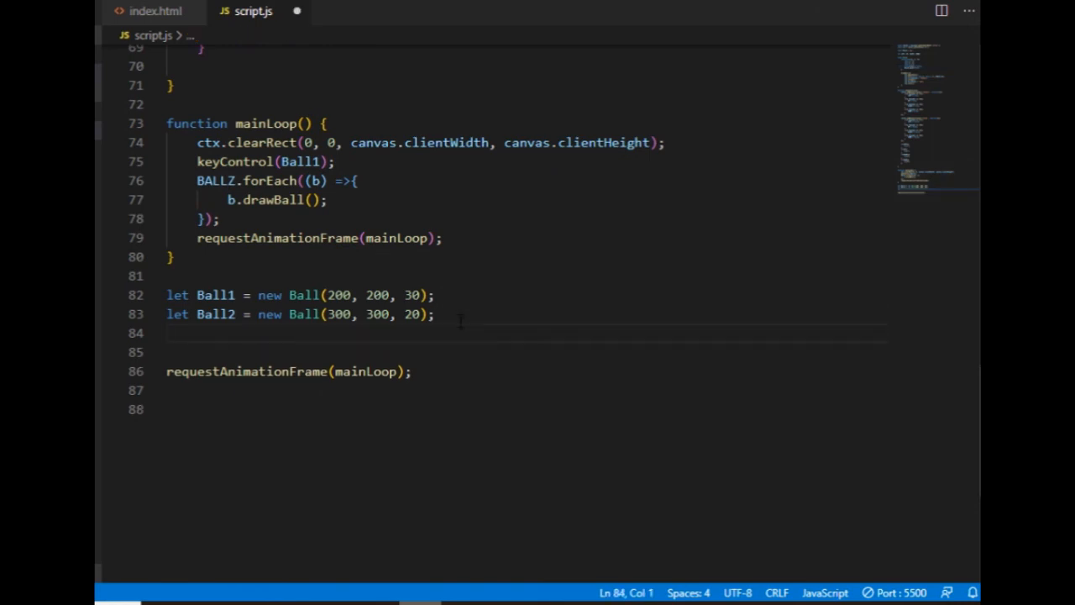
text(Ball1.)
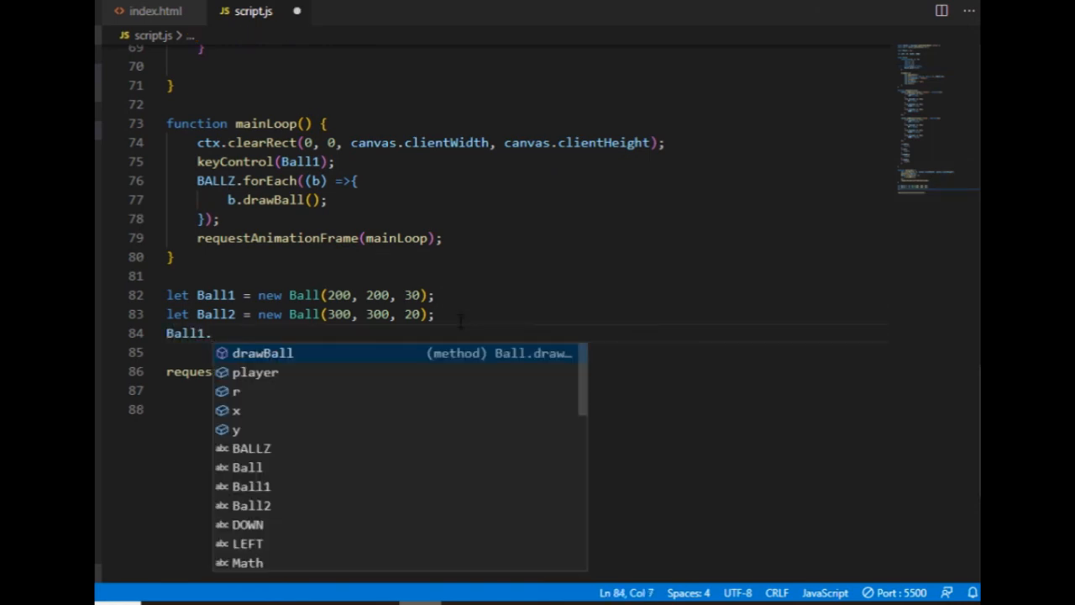
text(player =)
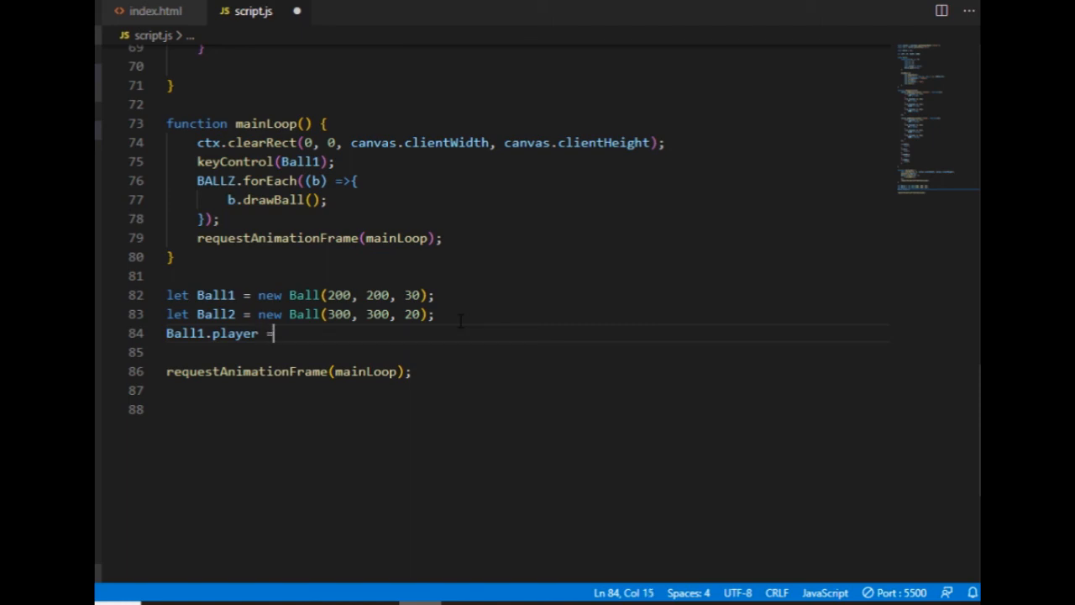
text(true;)
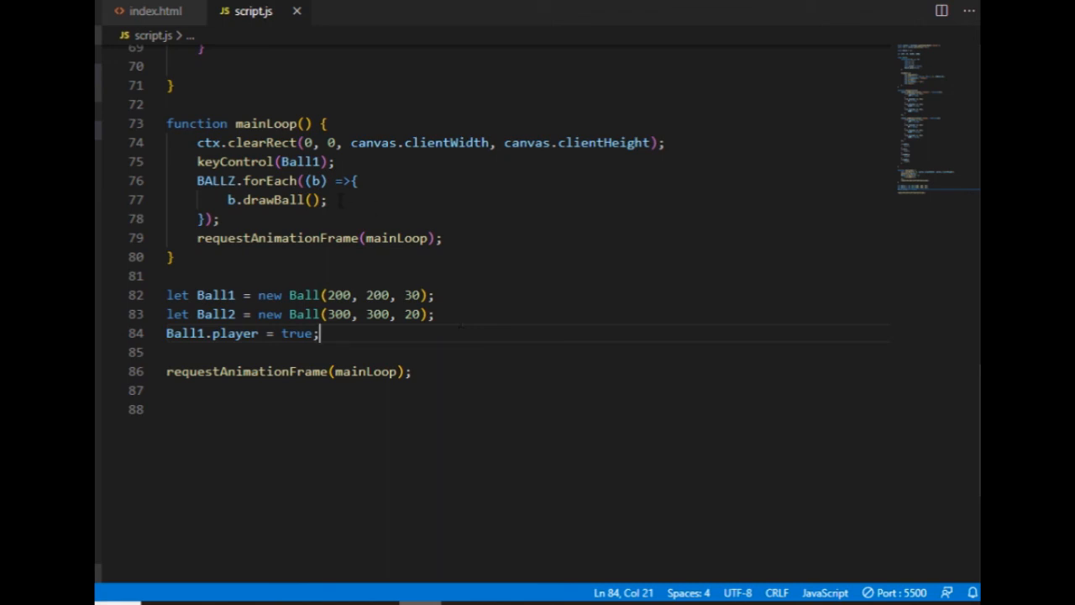
Add an if (b.player){ block inside the forEach callback after drawBall
click(326, 200)
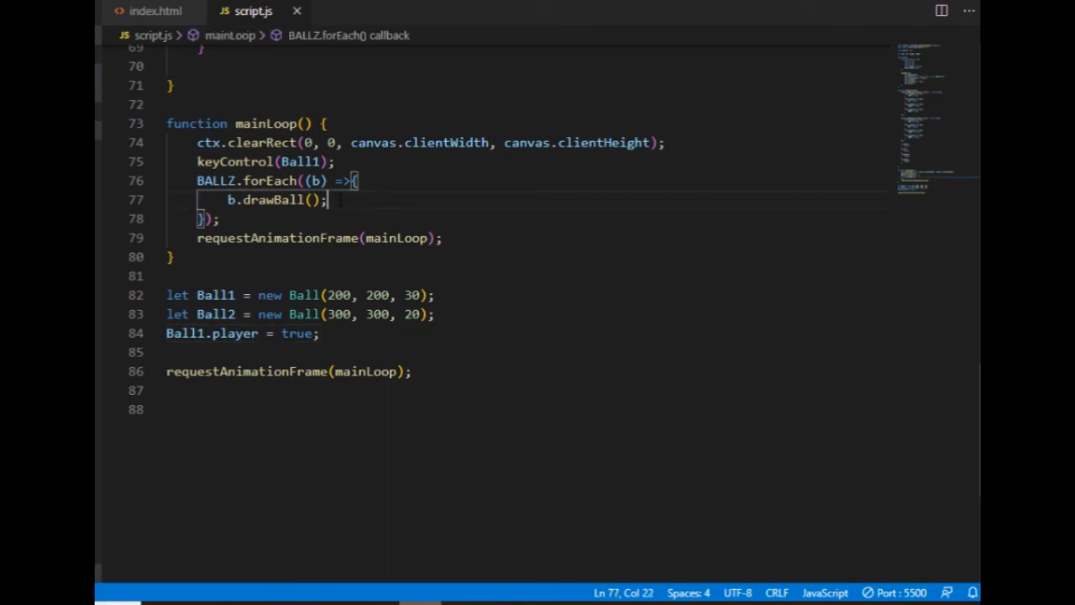
key(Enter)
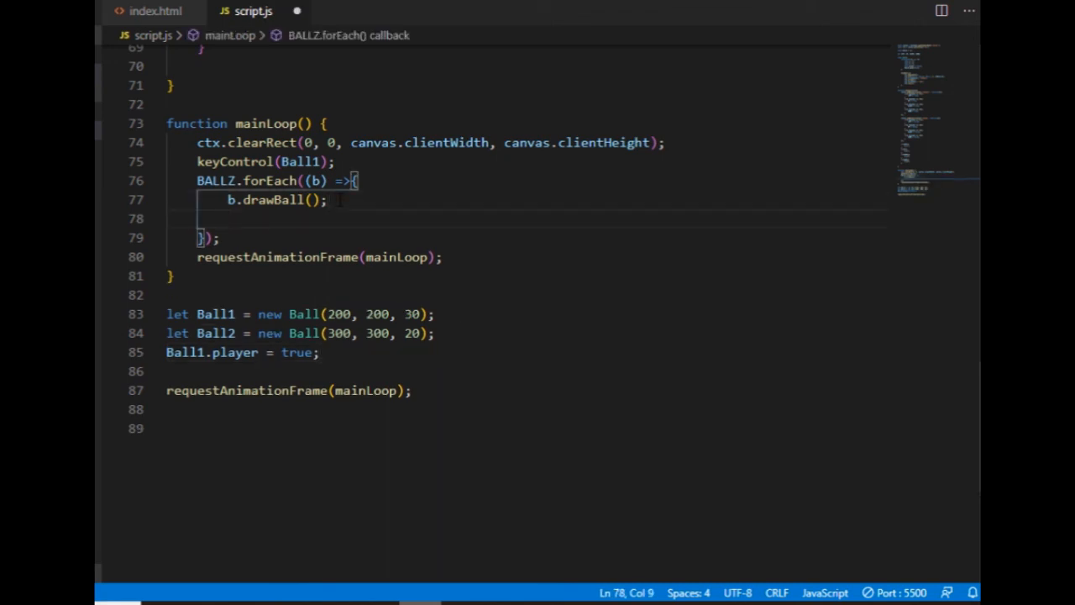
text(if (b))
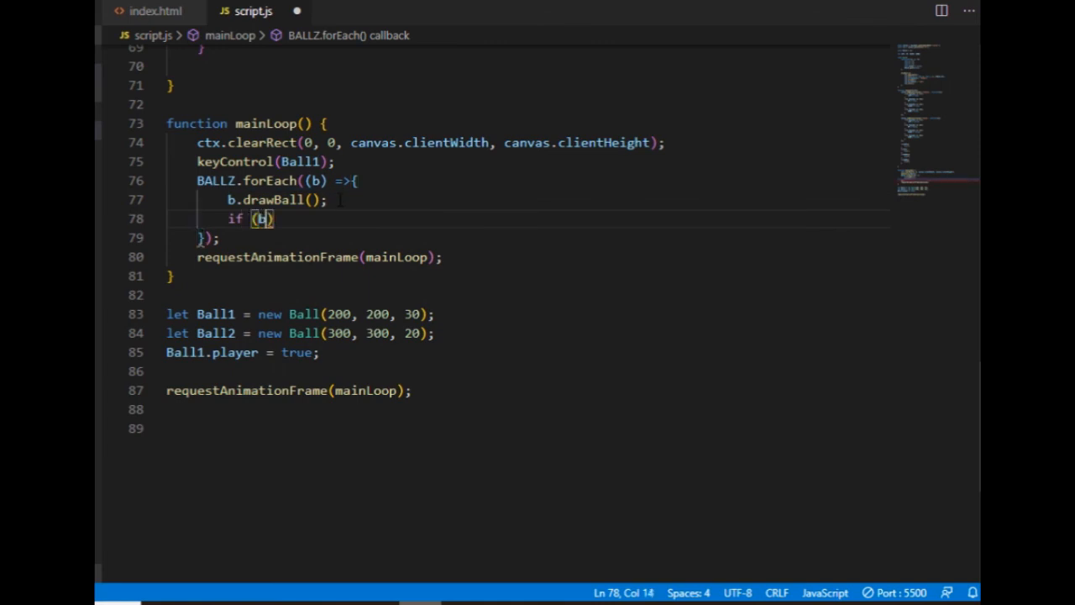
text(.player)
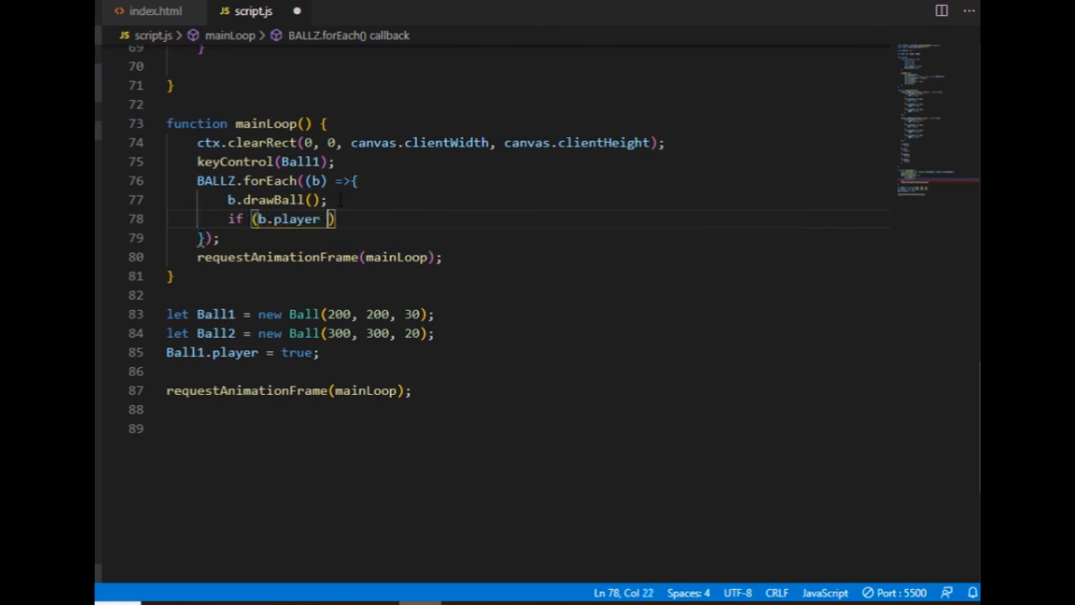
text({)
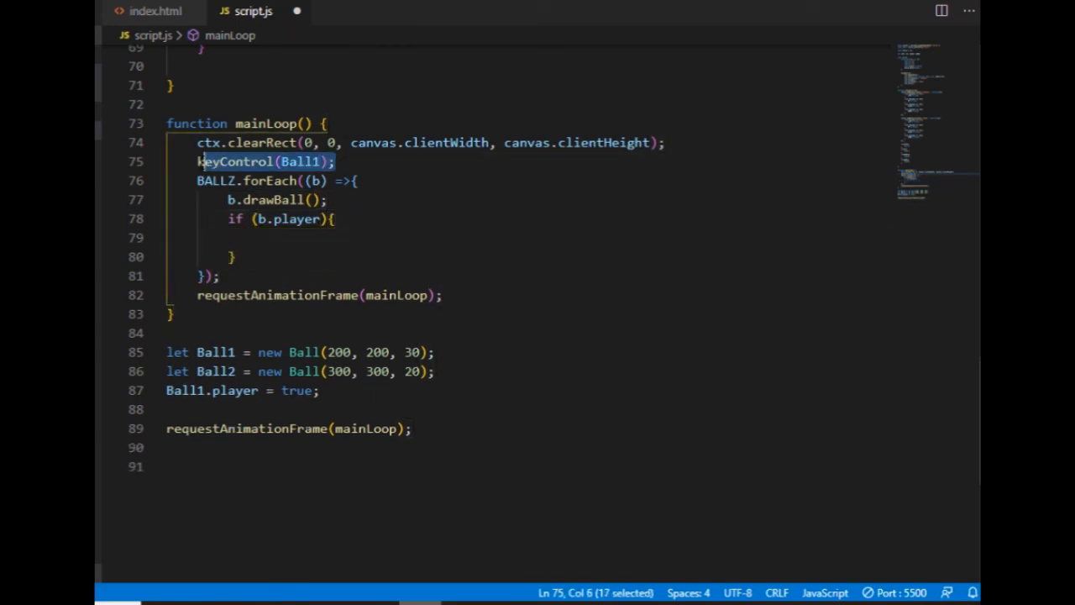
Move the keyControl call into the if block as keyControl(b), removing keyControl(Ball1)
key(Delete)
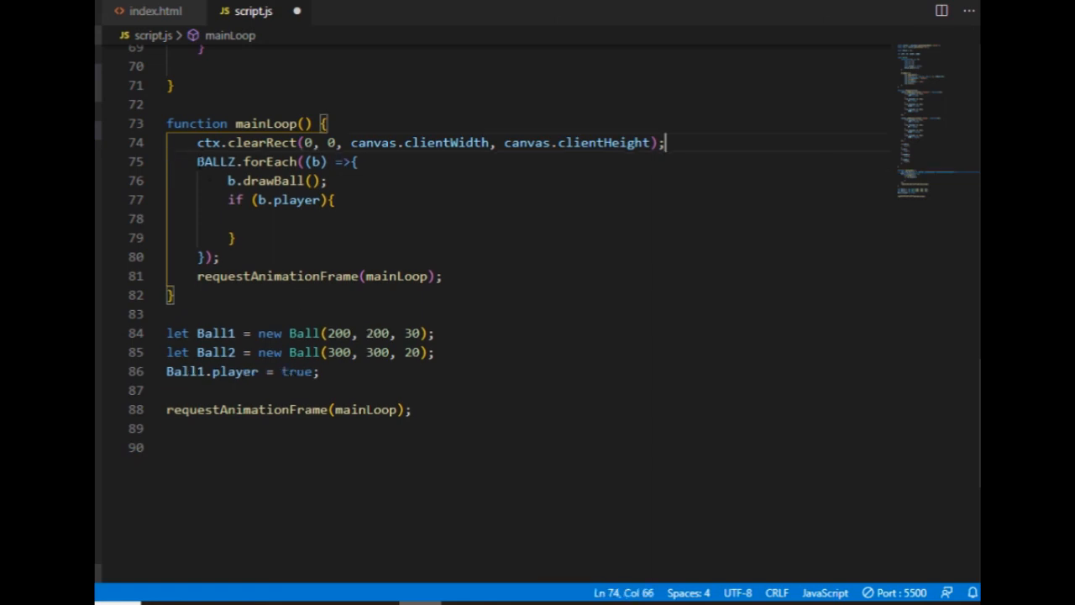
text(keyControl(Ball1);)
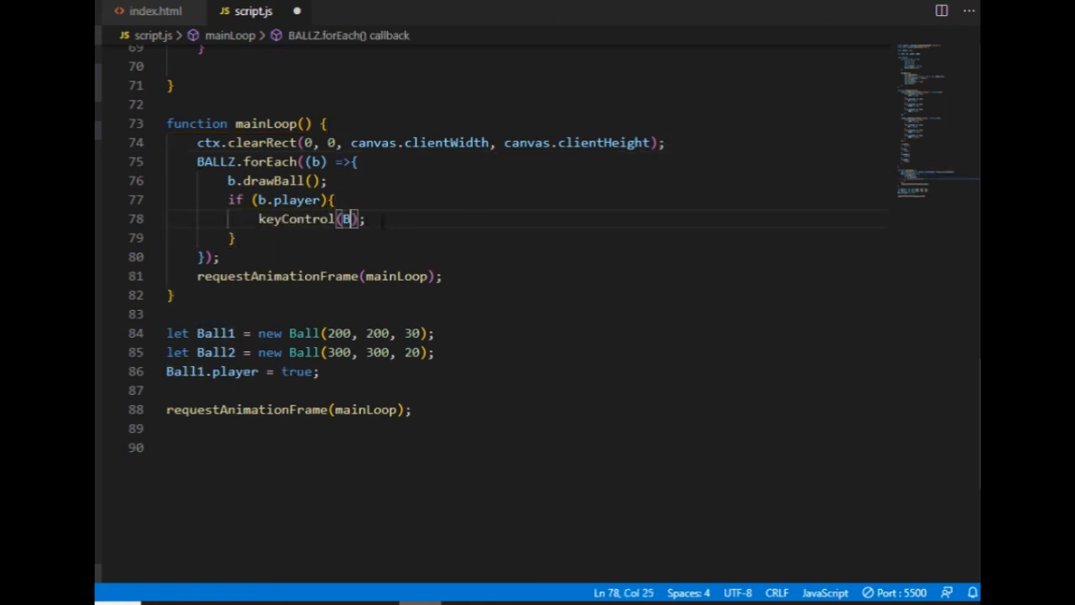
text(b)
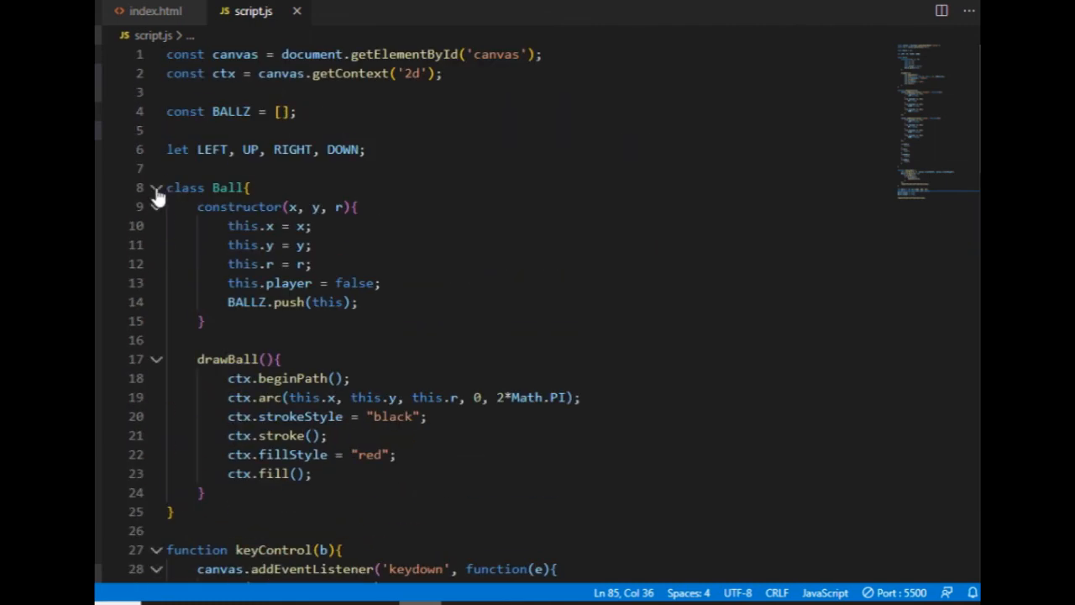
Collapse the Ball class and keyControl function bodies with the fold arrows
click(156, 188)
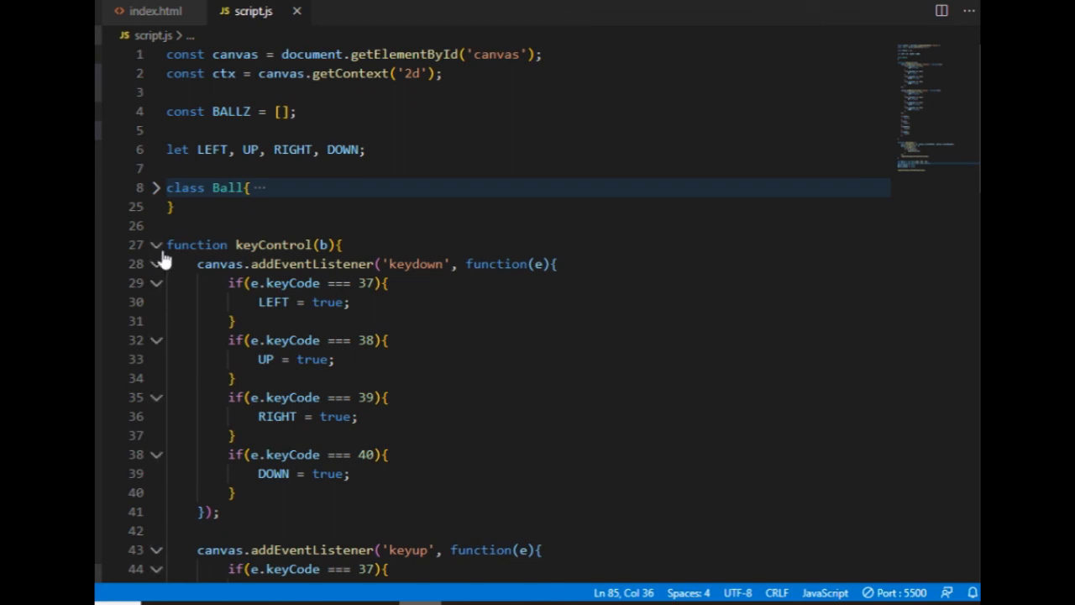
click(154, 245)
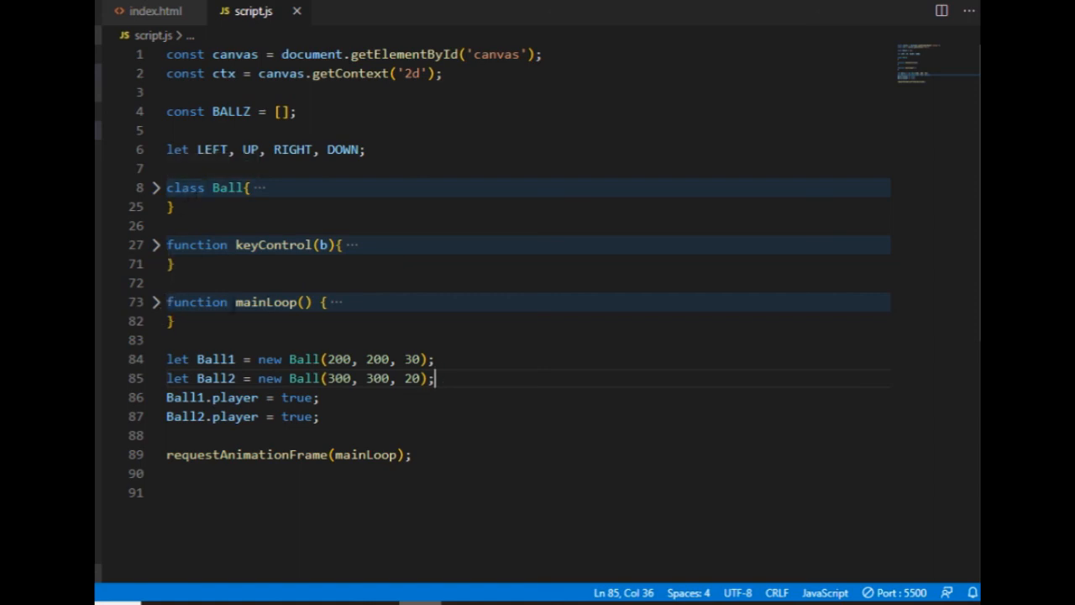
mouse_move(268, 302)
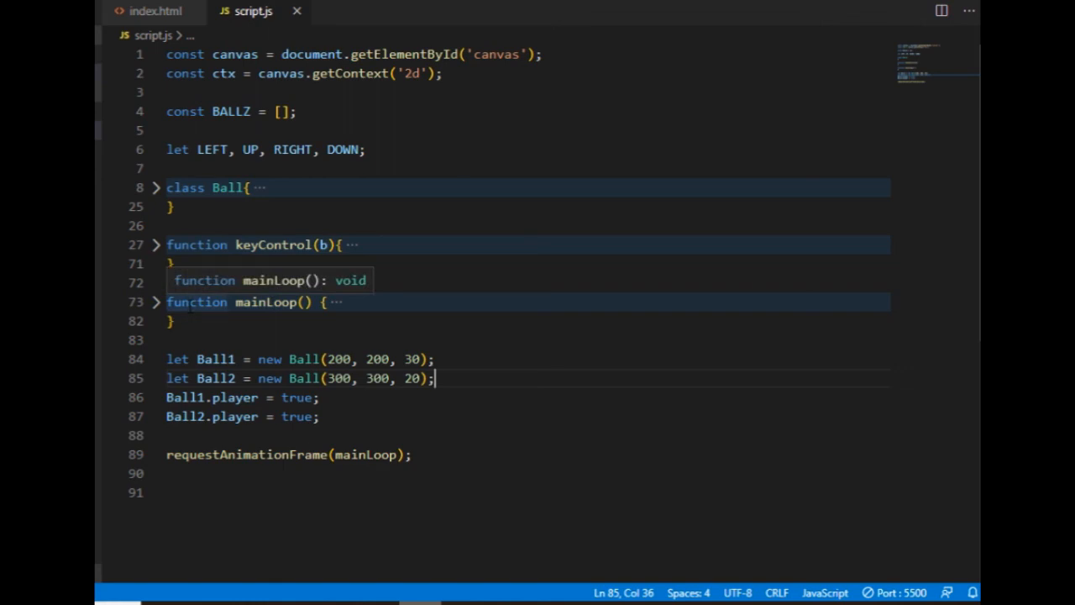